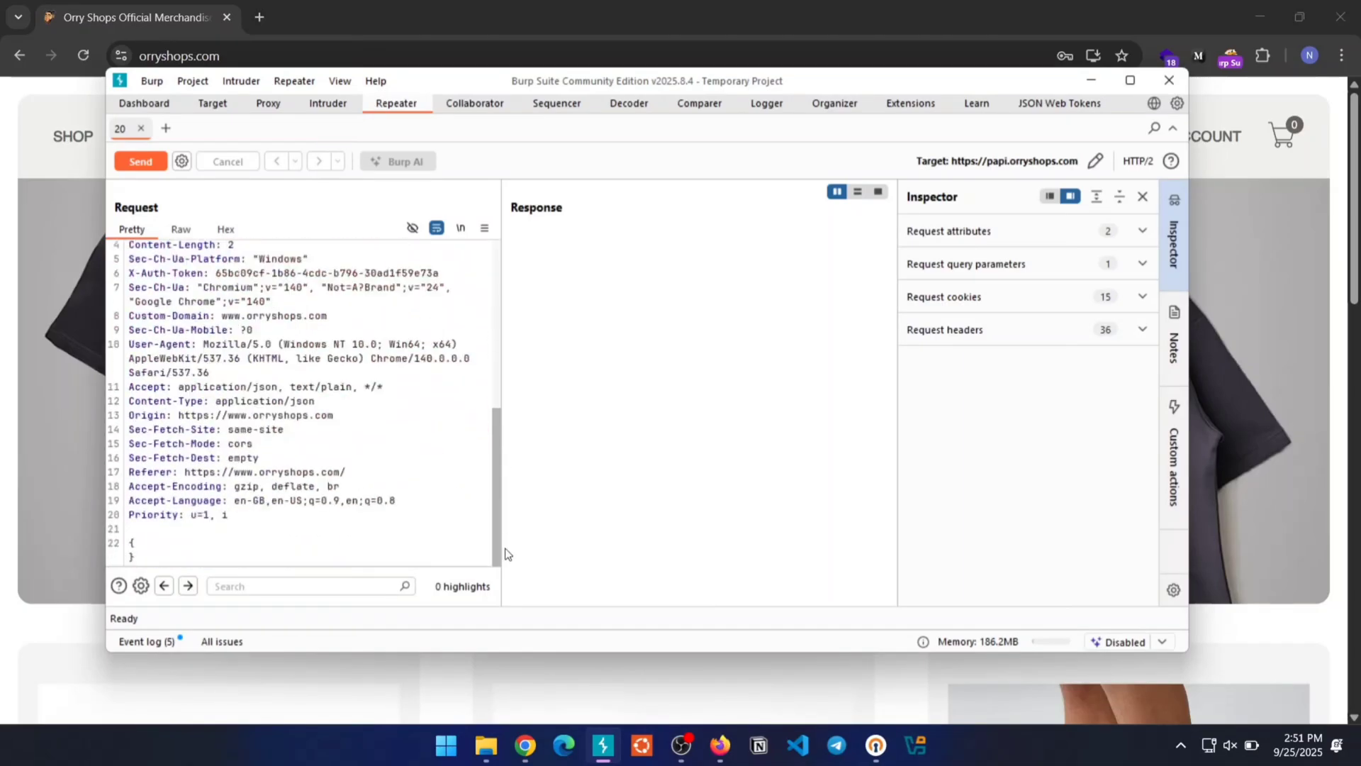
left_click(140, 162)
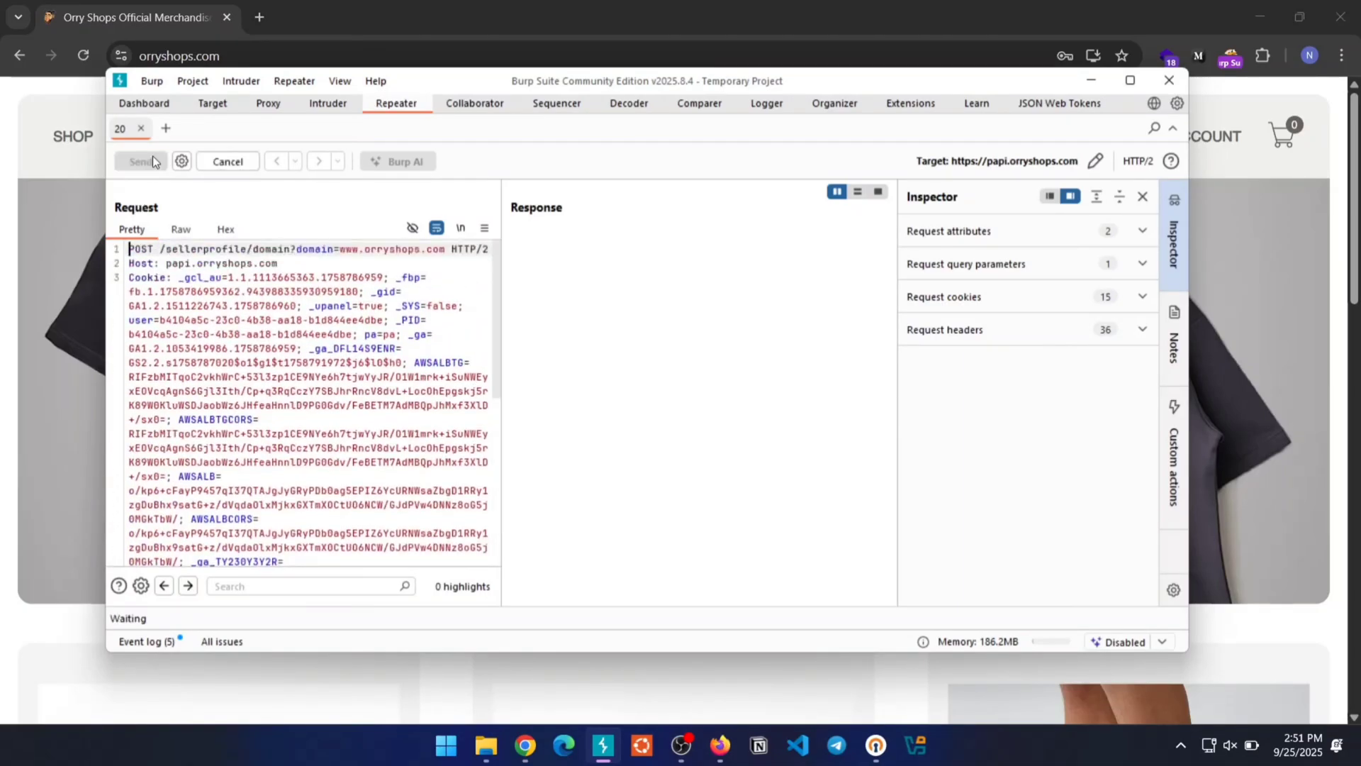
left_click(139, 161)
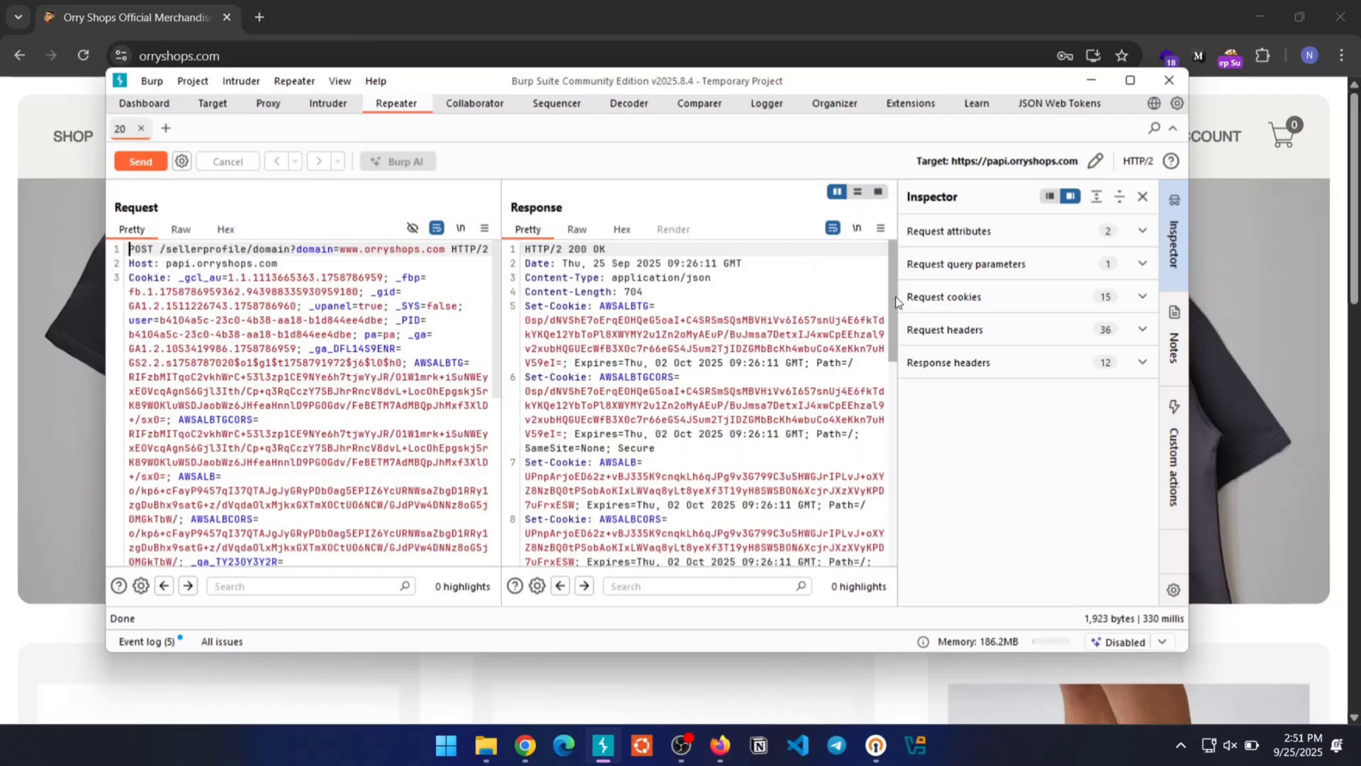
scroll("down", 3)
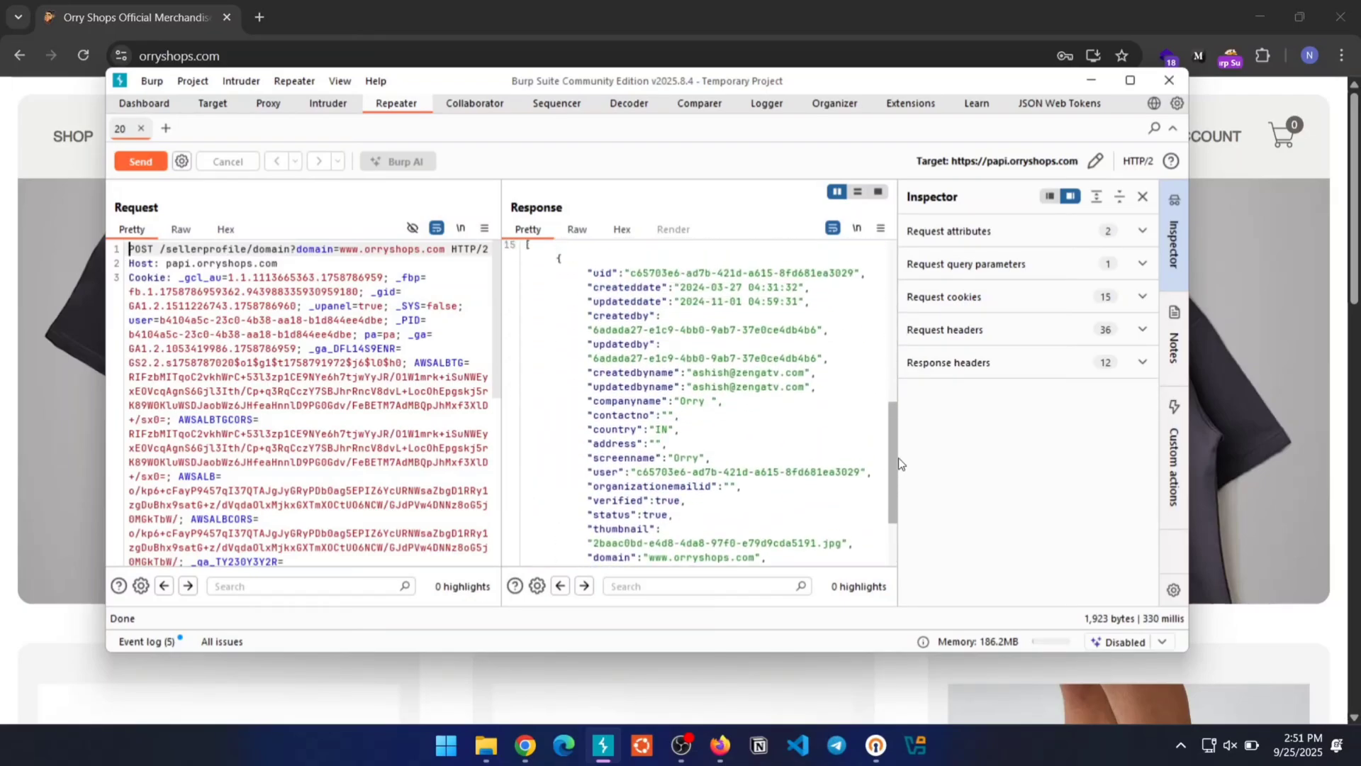
scroll("down", 3)
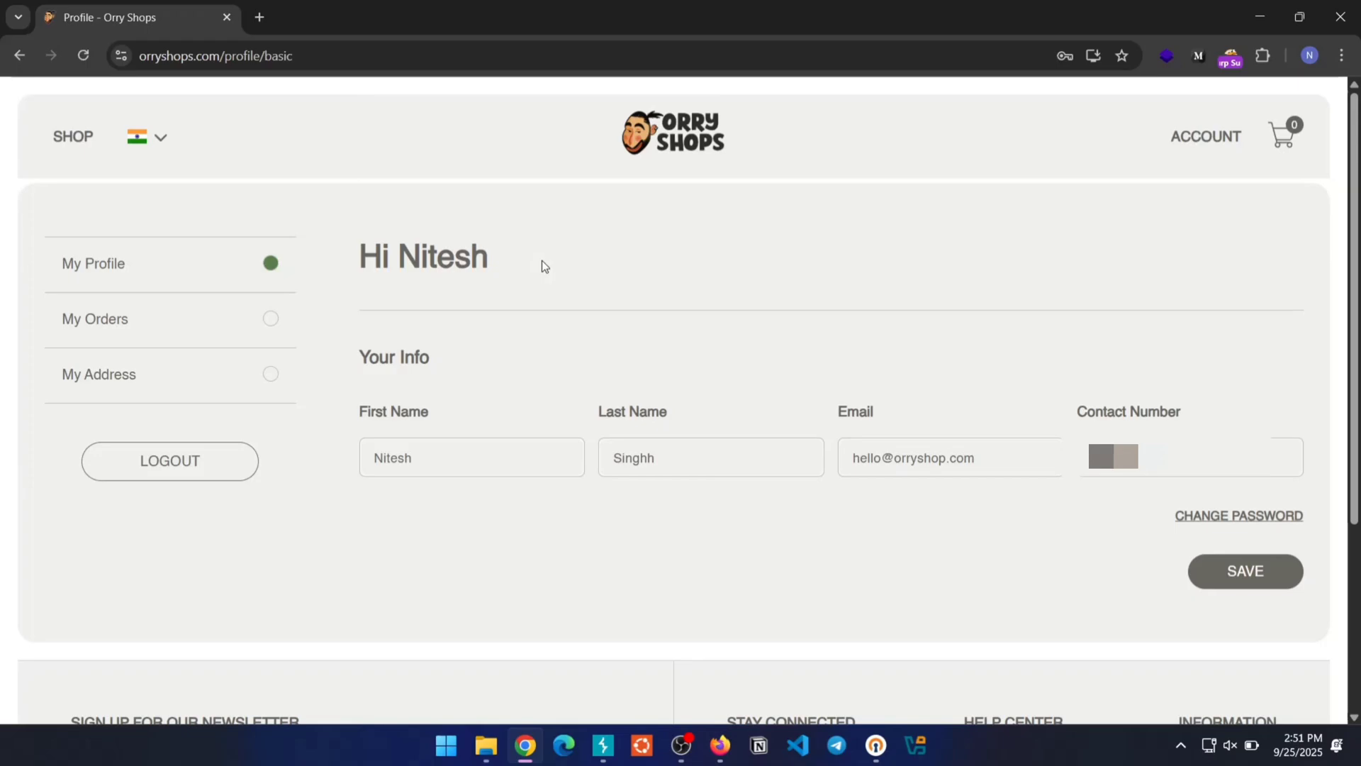
Fix the last name from Singhh to Singh, save, then view My Orders and My Address.
left_click(711, 457)
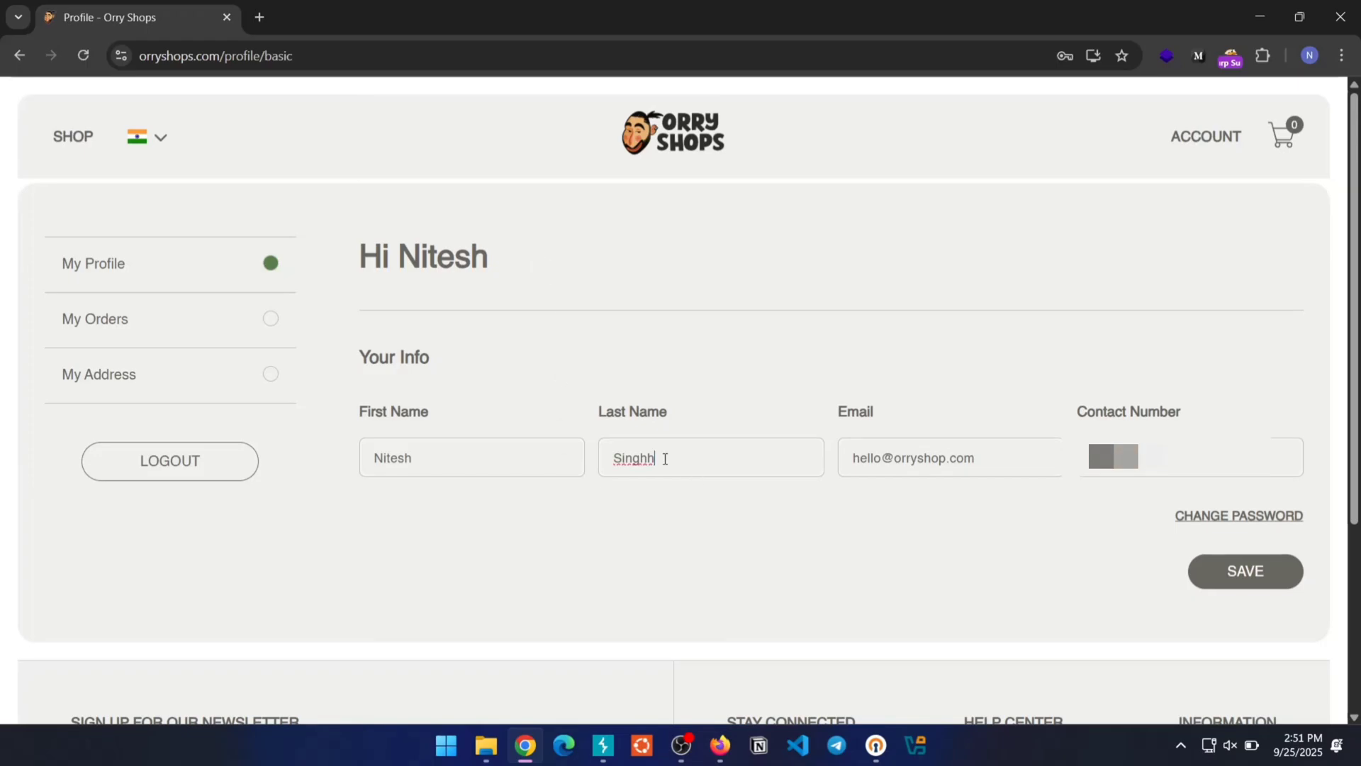
key("Backspace")
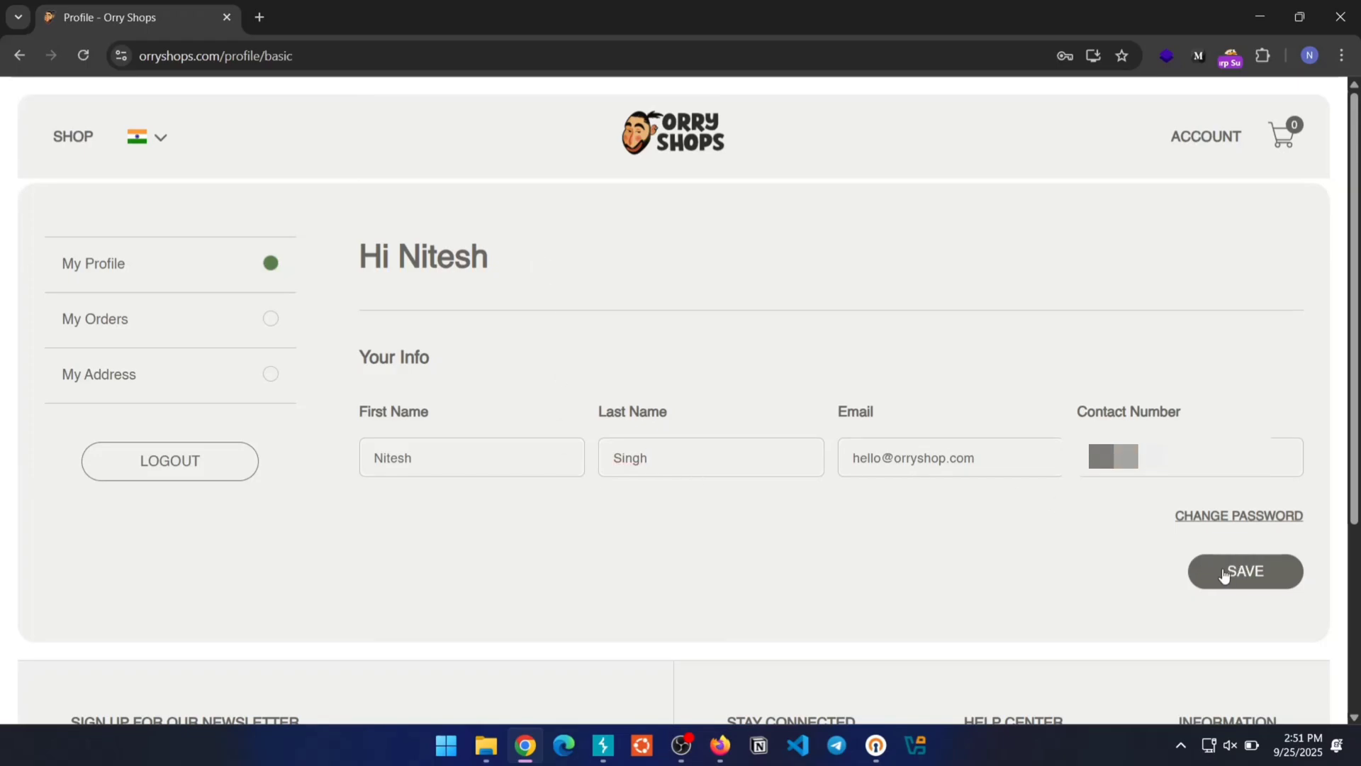
left_click(1245, 572)
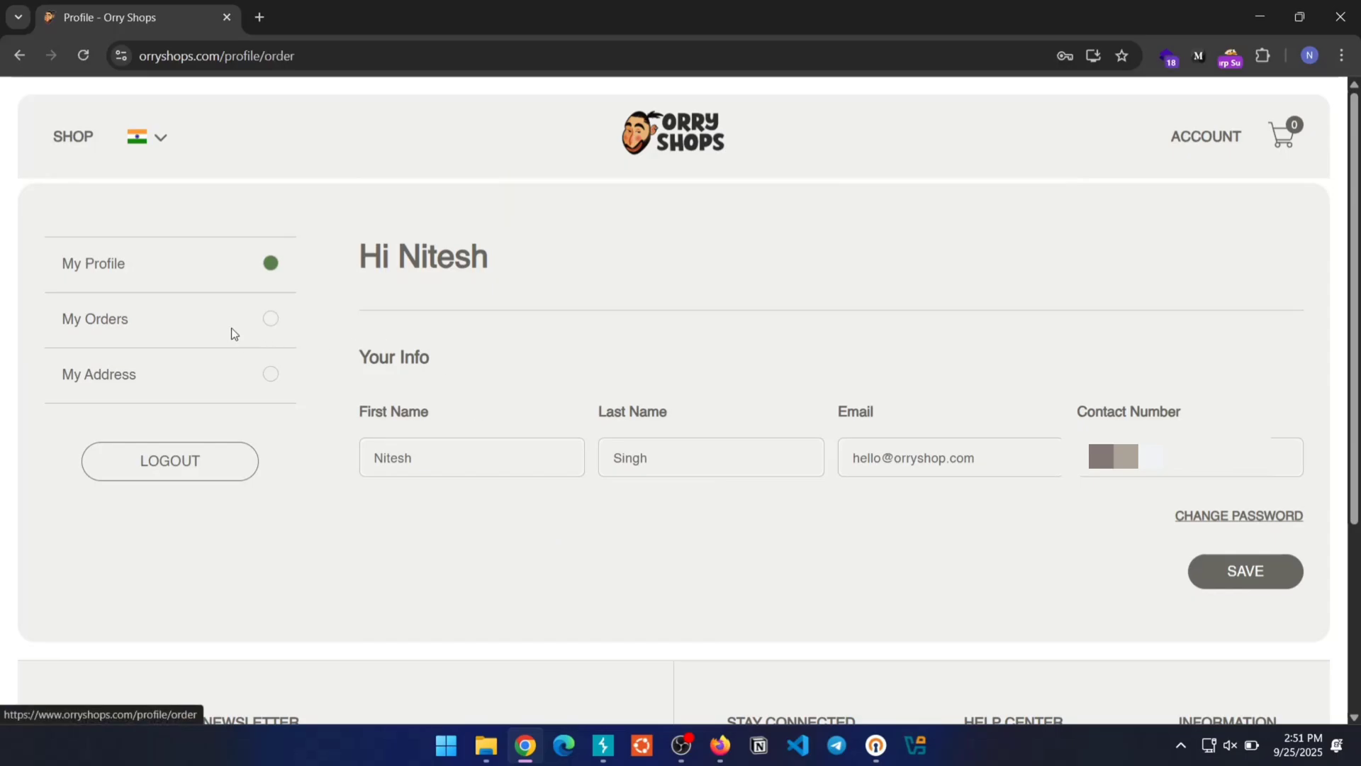
left_click(95, 318)
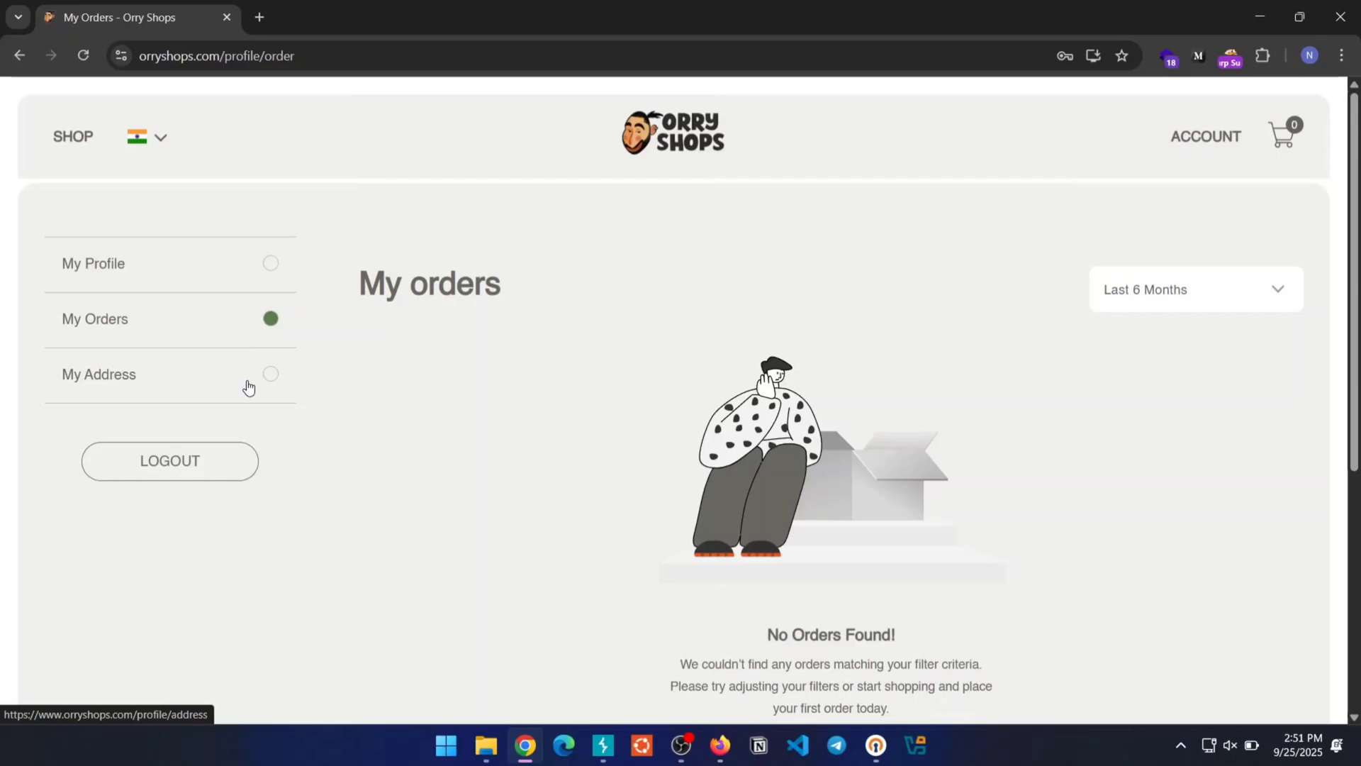
left_click(98, 374)
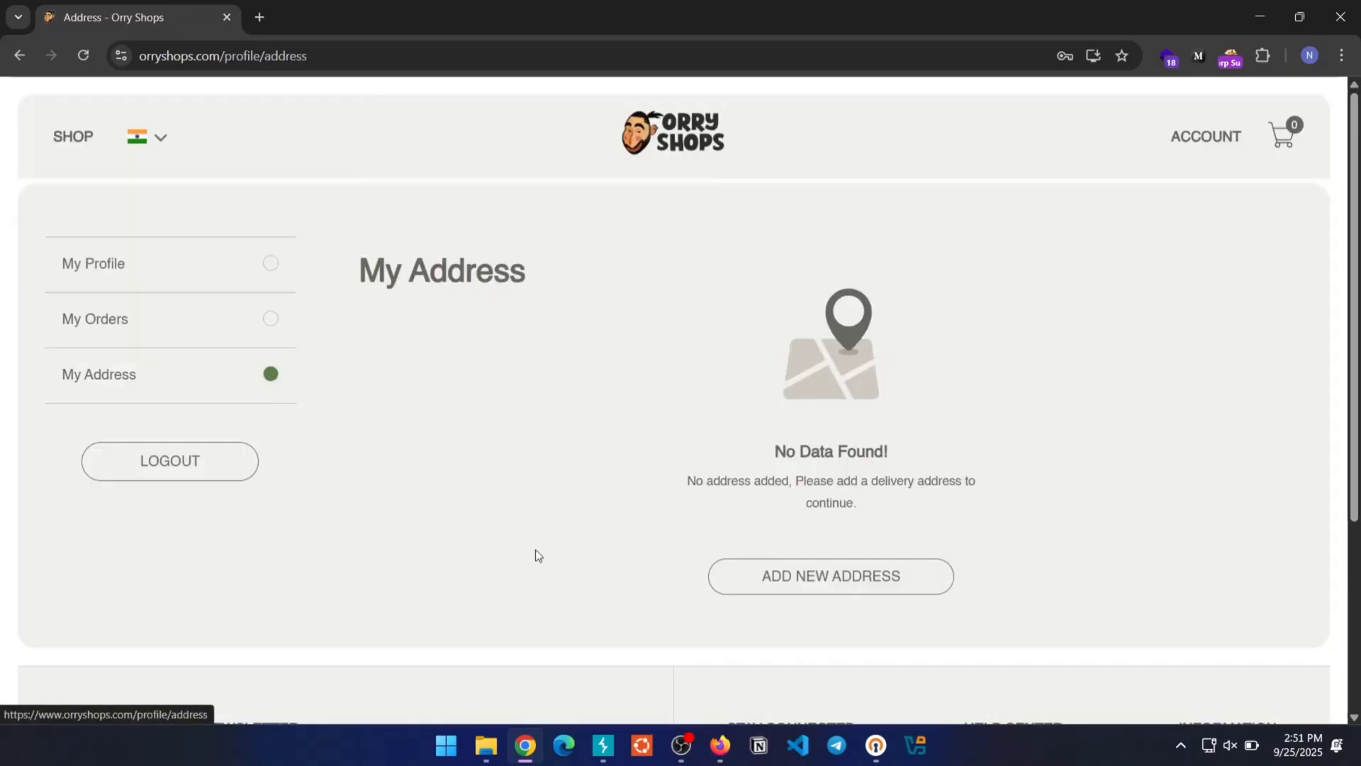
mouse_move(602, 729)
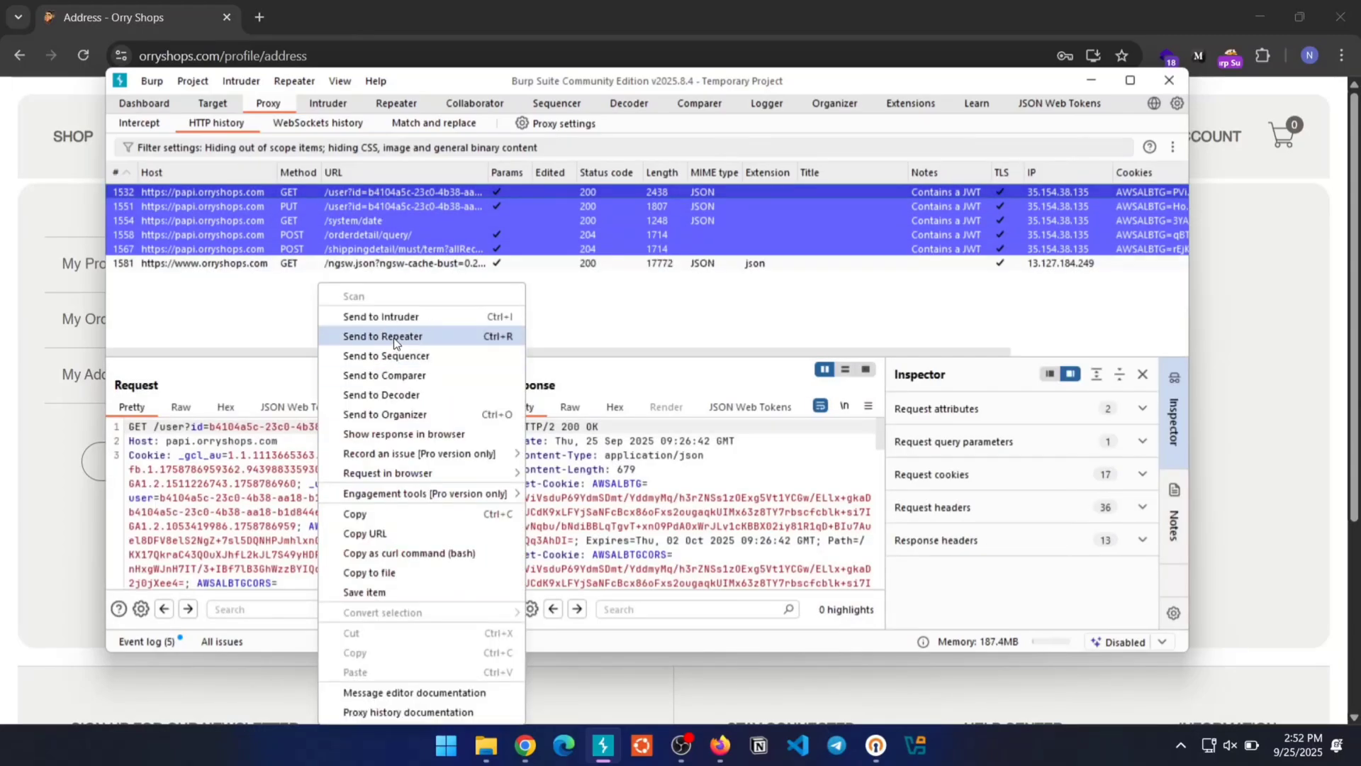
Send GET /user to Repeater with the store owner's id and select the response's createdby id.
left_click(380, 337)
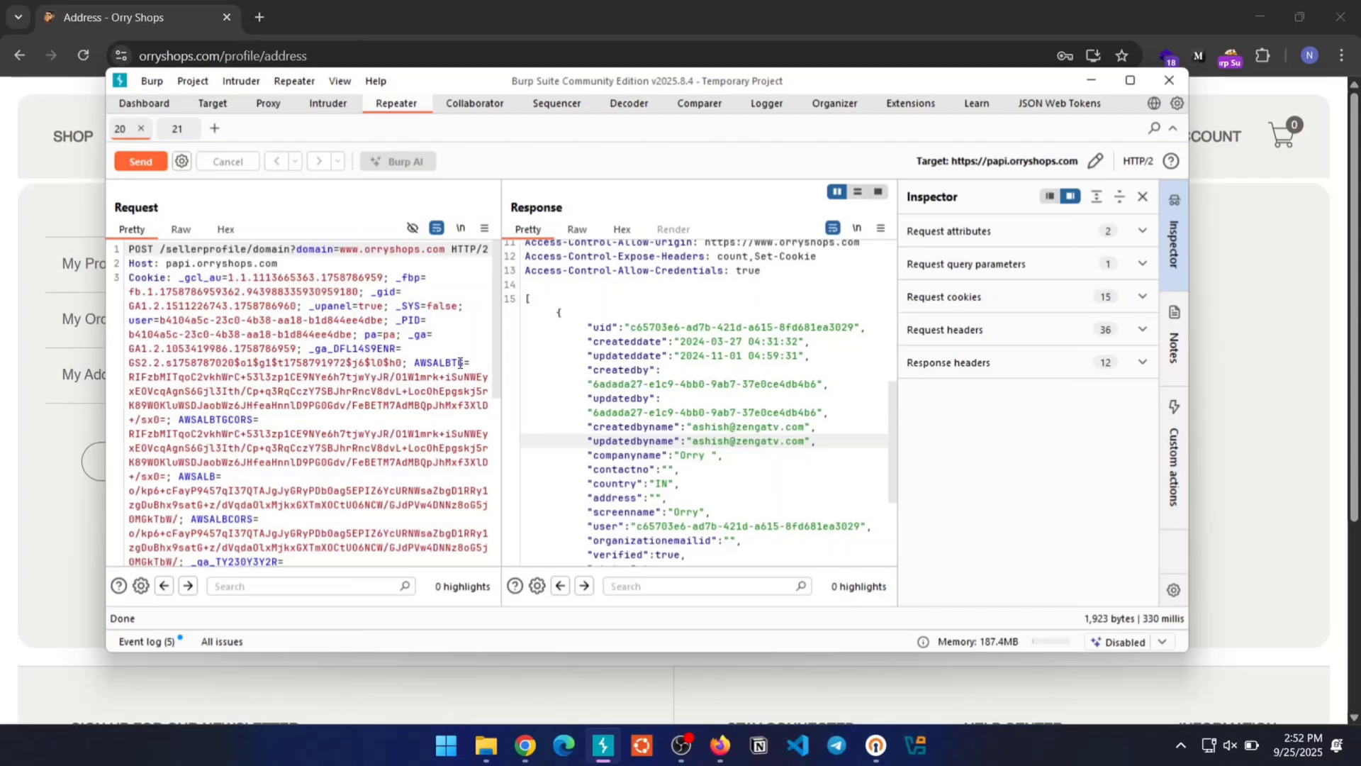
left_click_drag(620, 328, 856, 327)
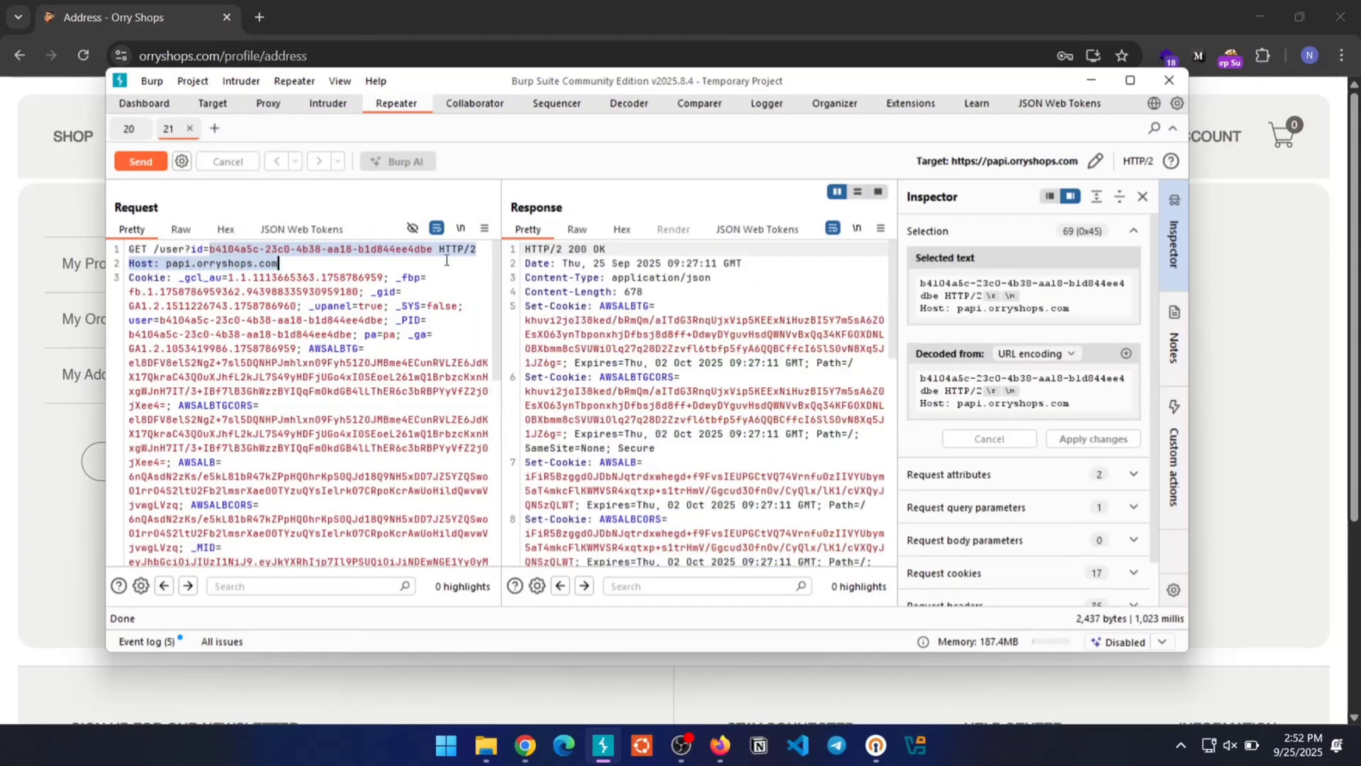
left_click(140, 162)
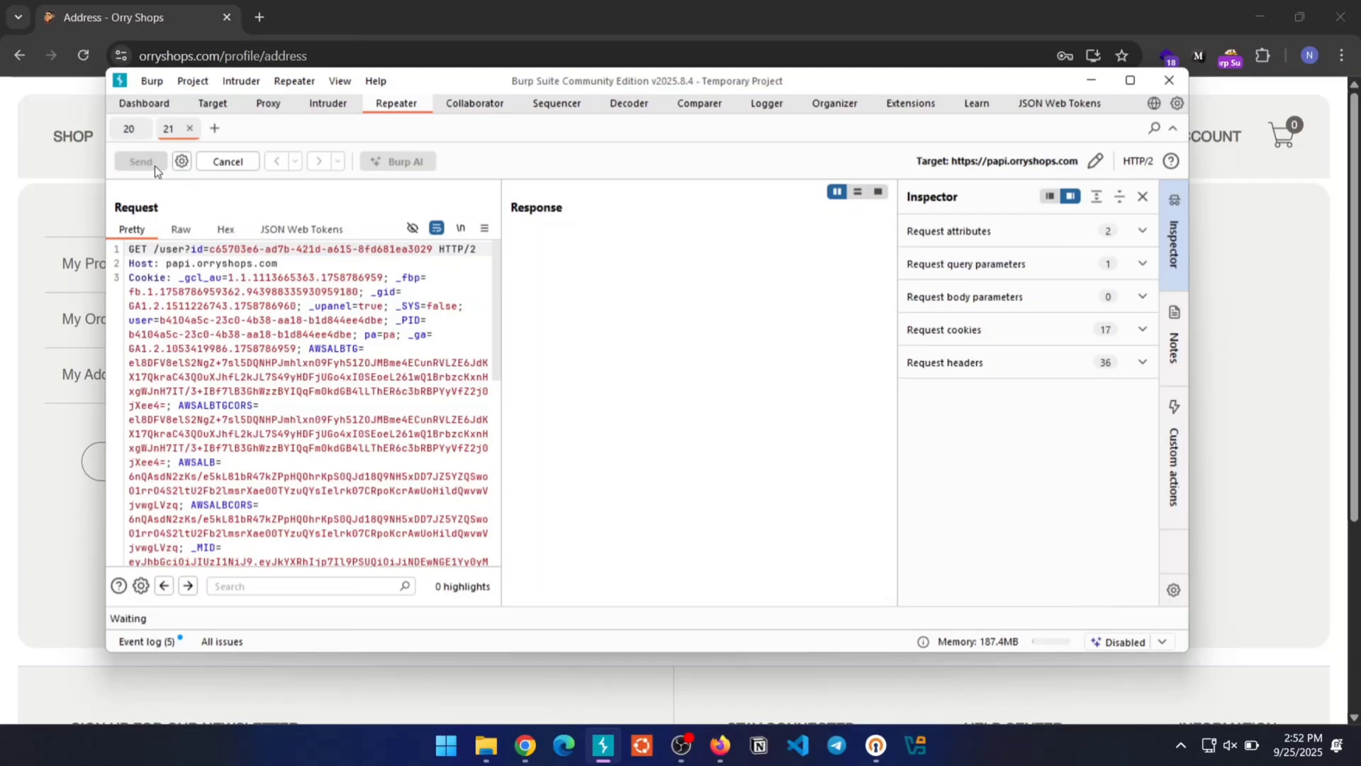
left_click(139, 162)
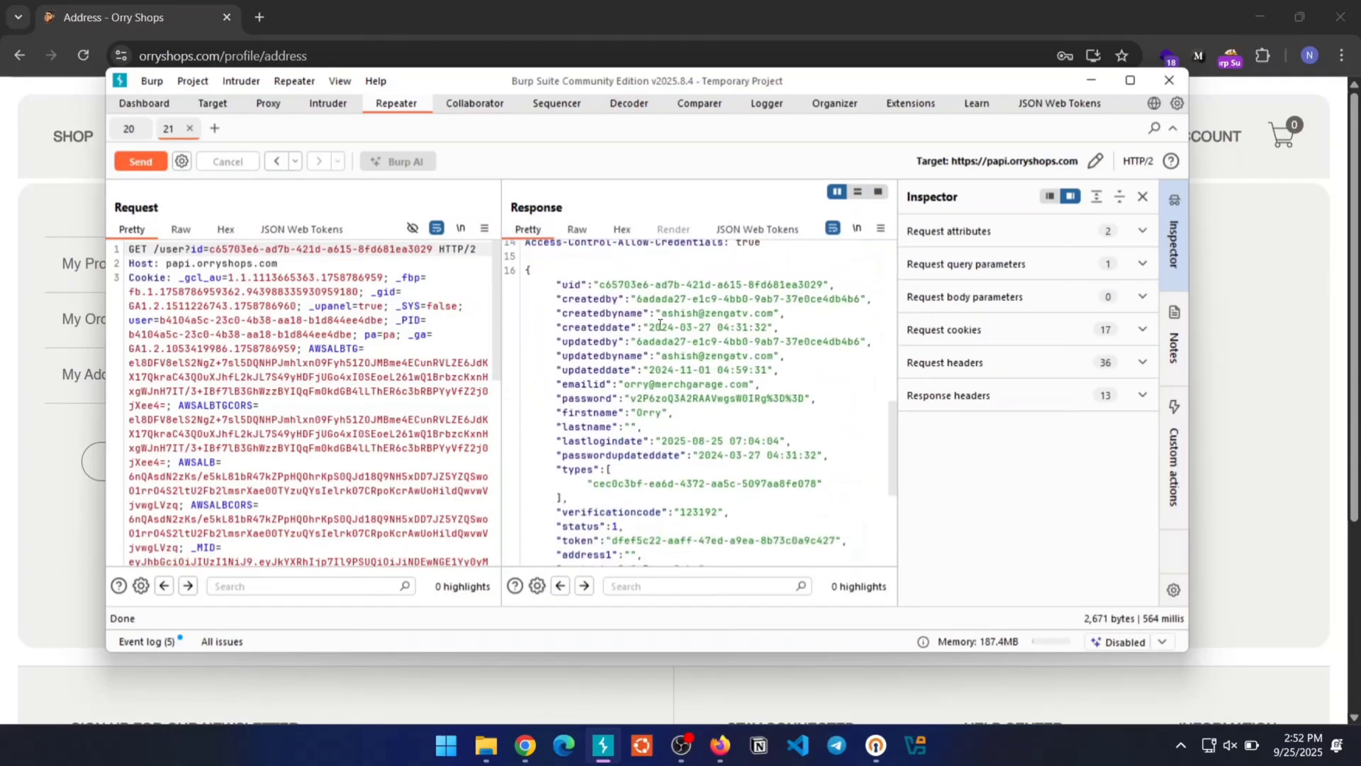
left_click_drag(627, 383, 749, 384)
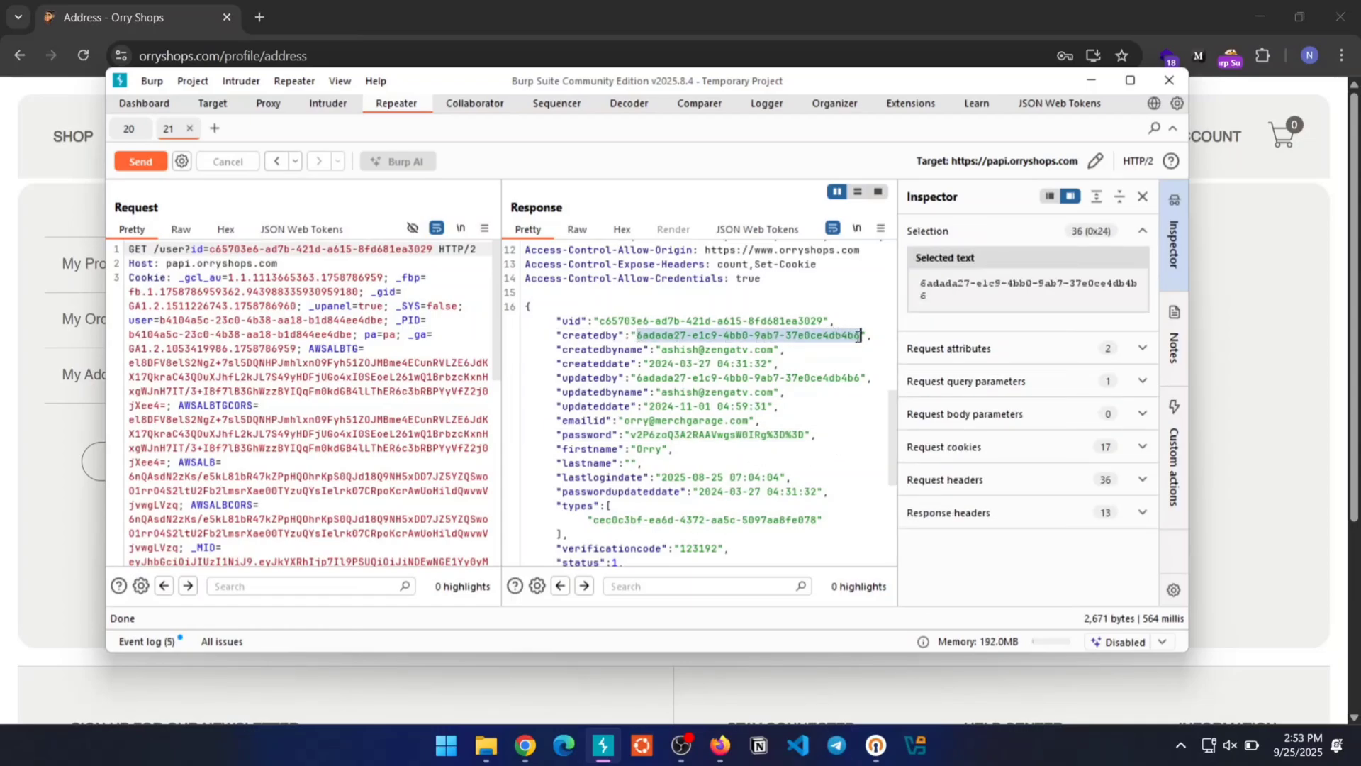
Resend the user lookup with the creator's id to get the admin record, then return to HTTP history.
left_click(140, 161)
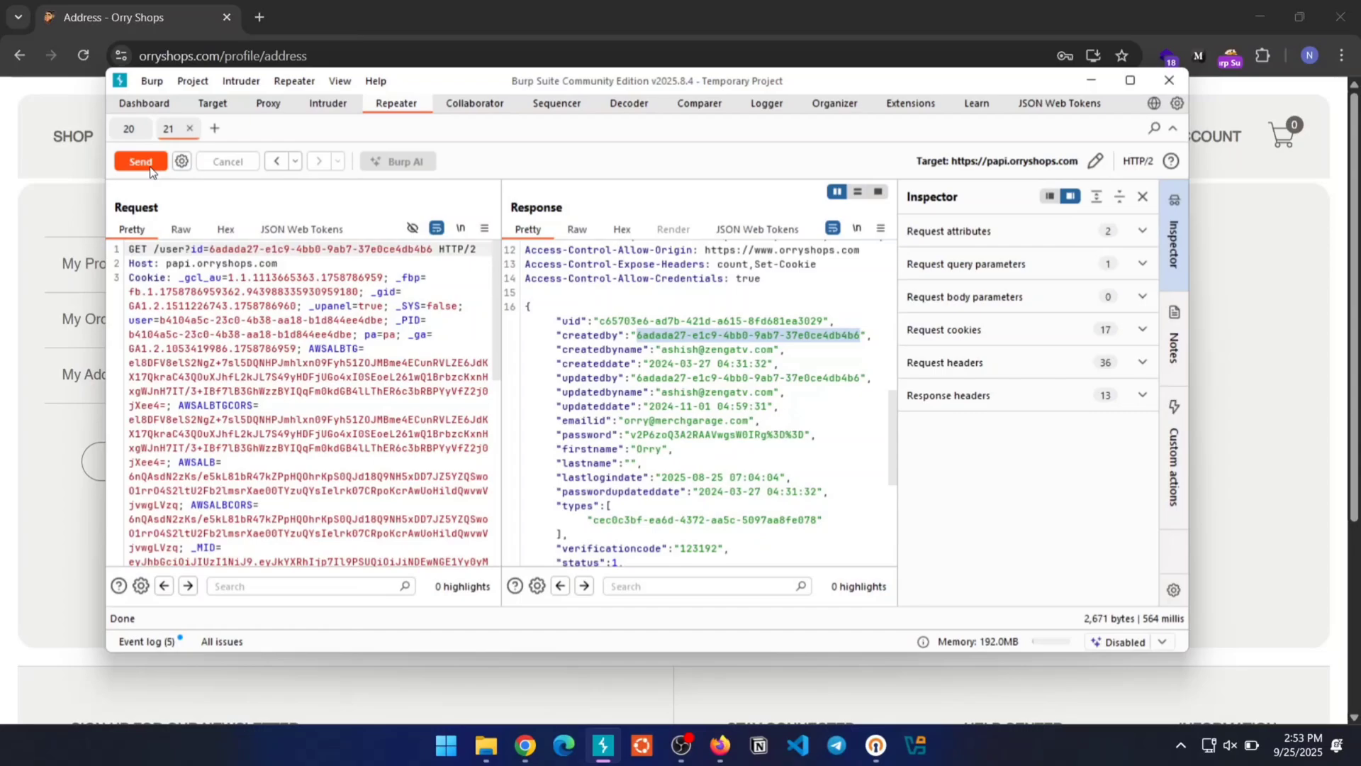
left_click(141, 161)
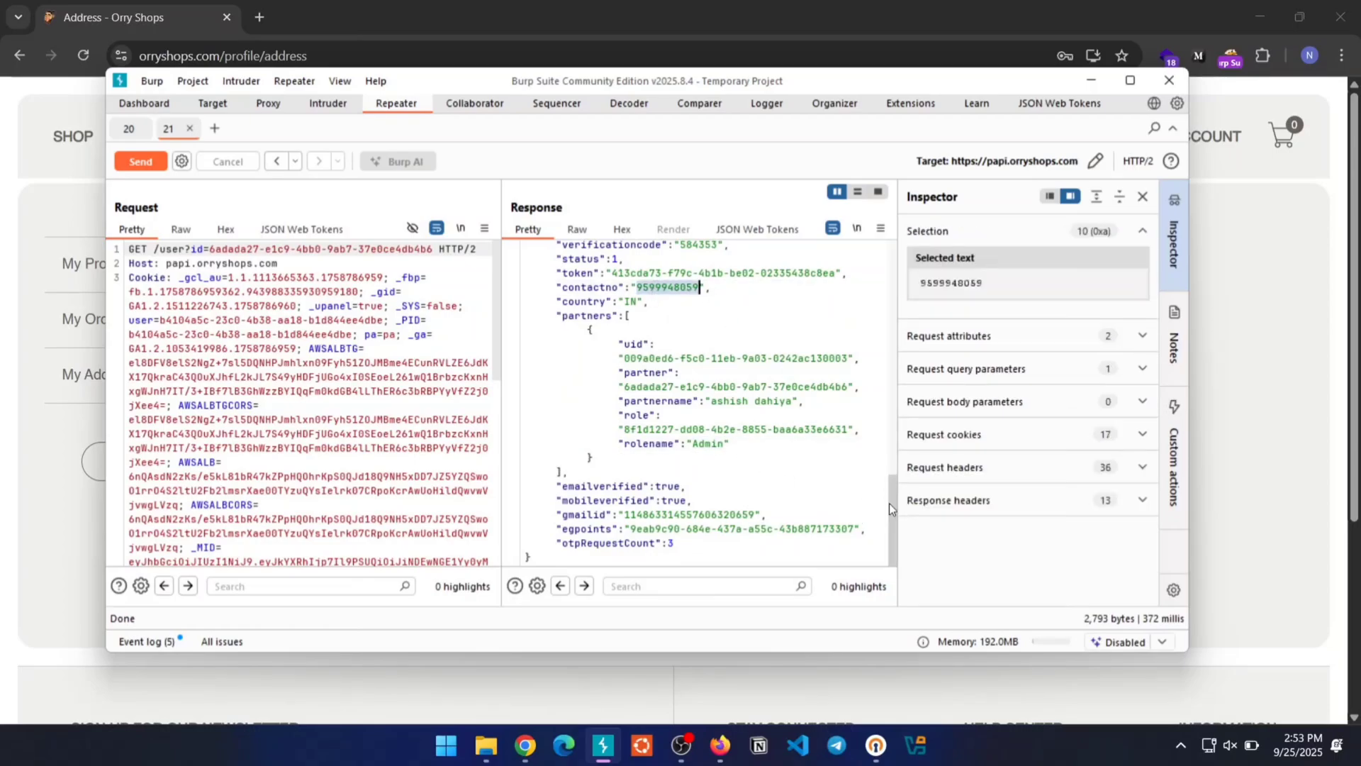
scroll("down", 3)
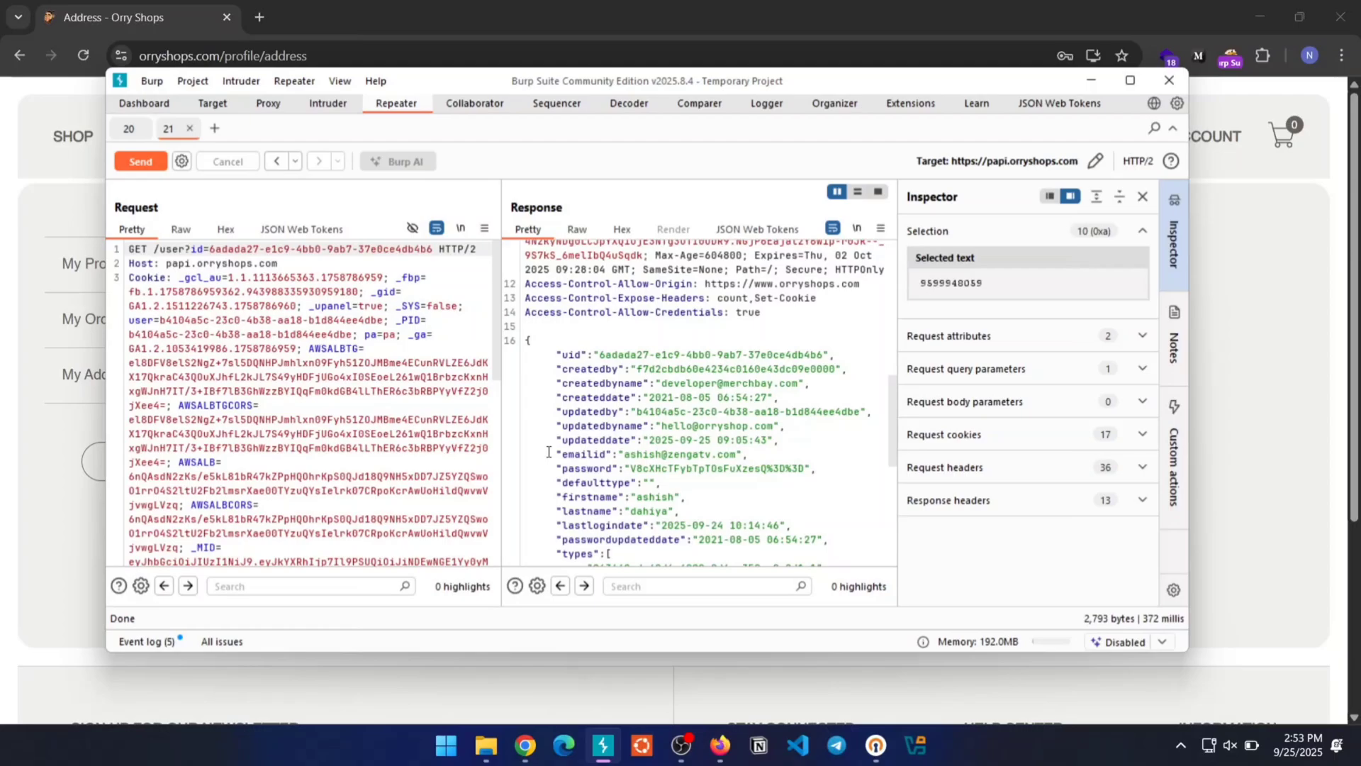
left_click(267, 102)
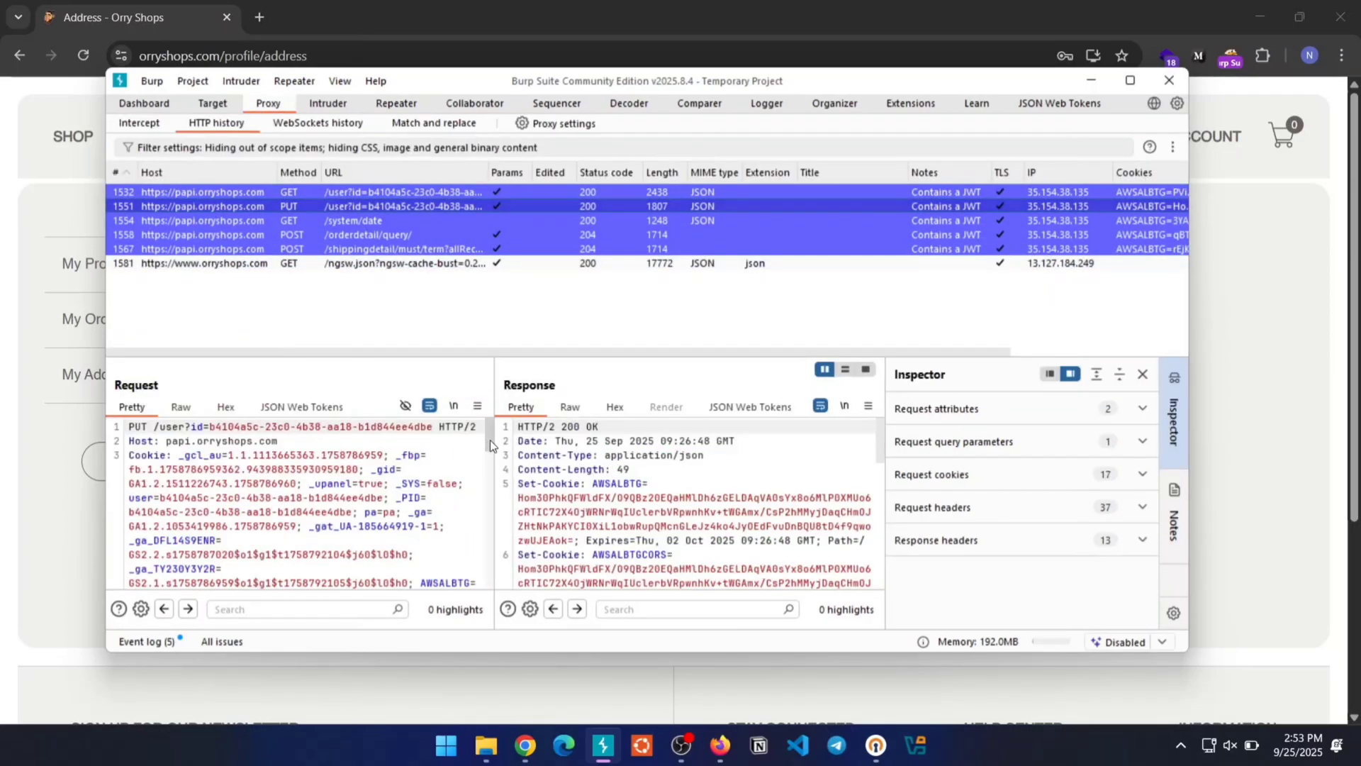
left_click(396, 104)
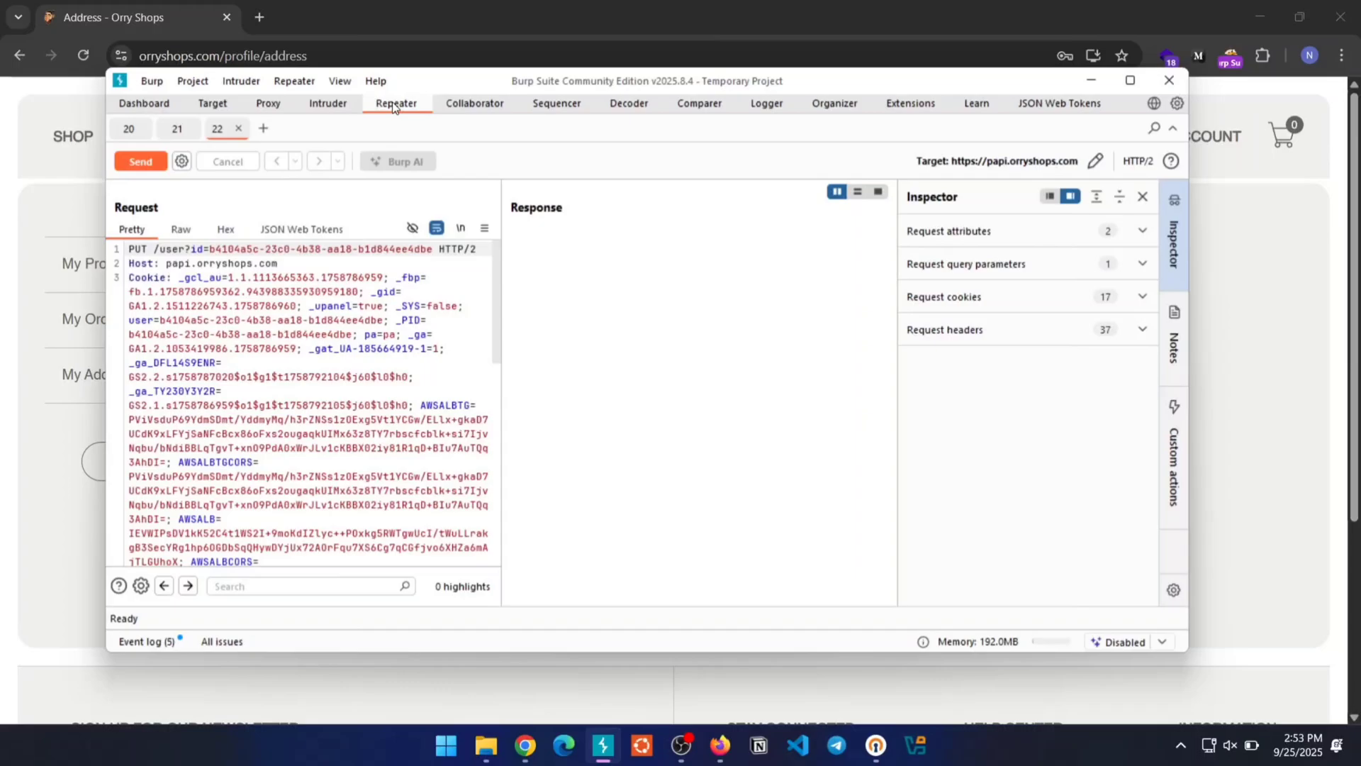
left_click(140, 162)
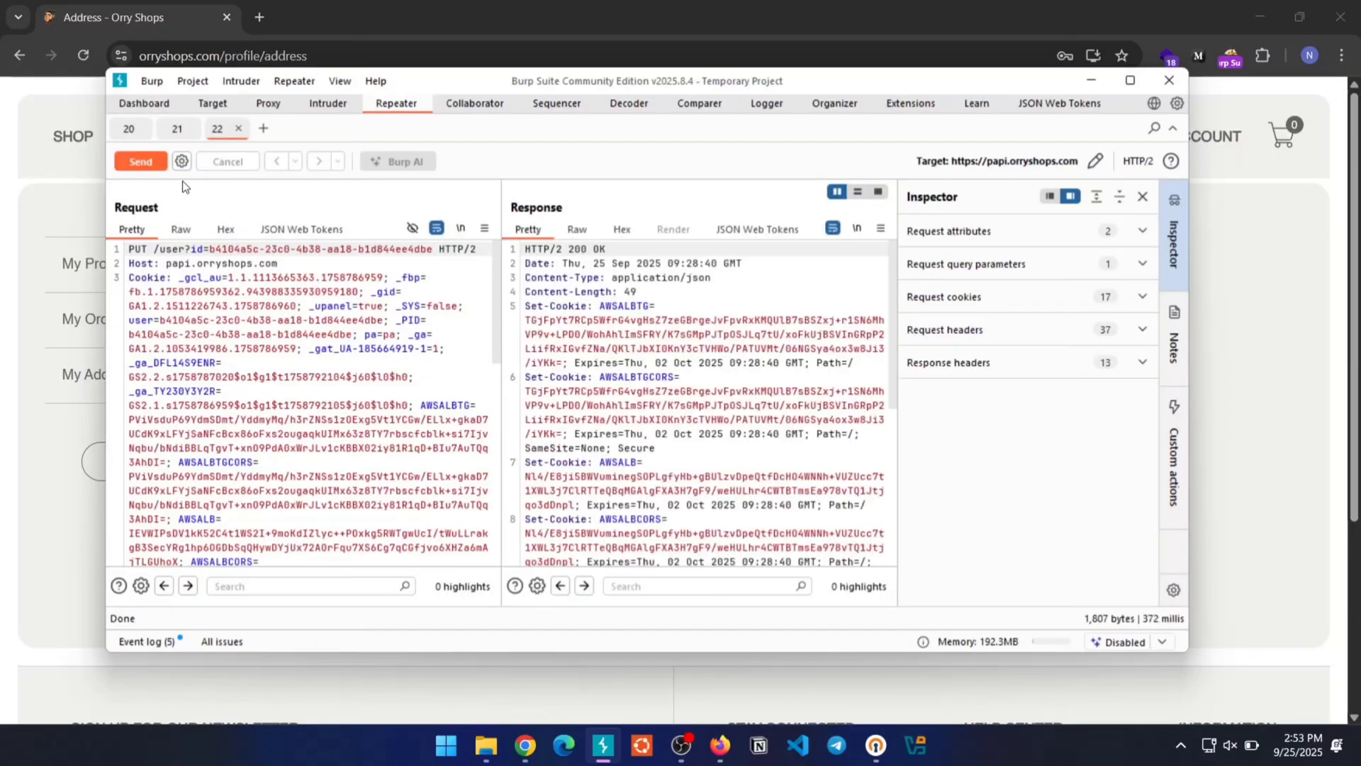
left_click(177, 128)
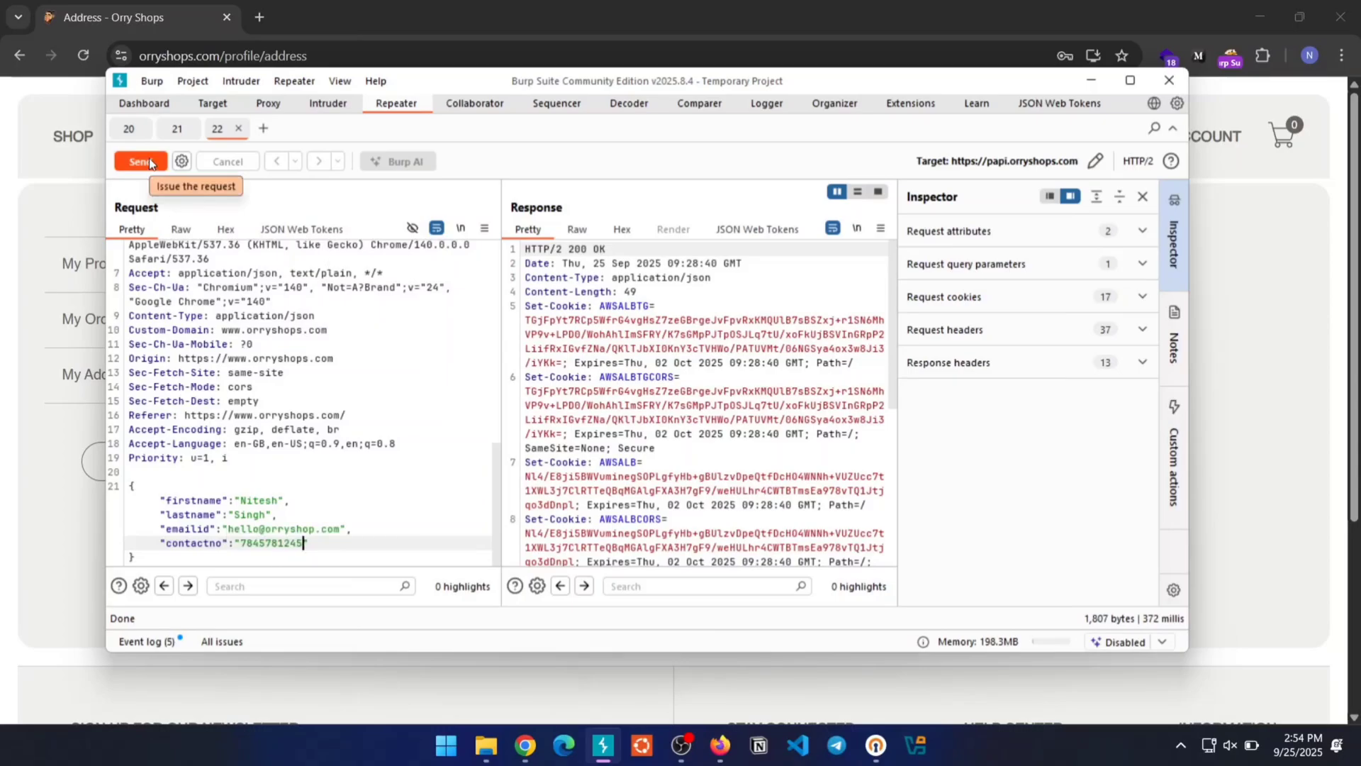
left_click(139, 162)
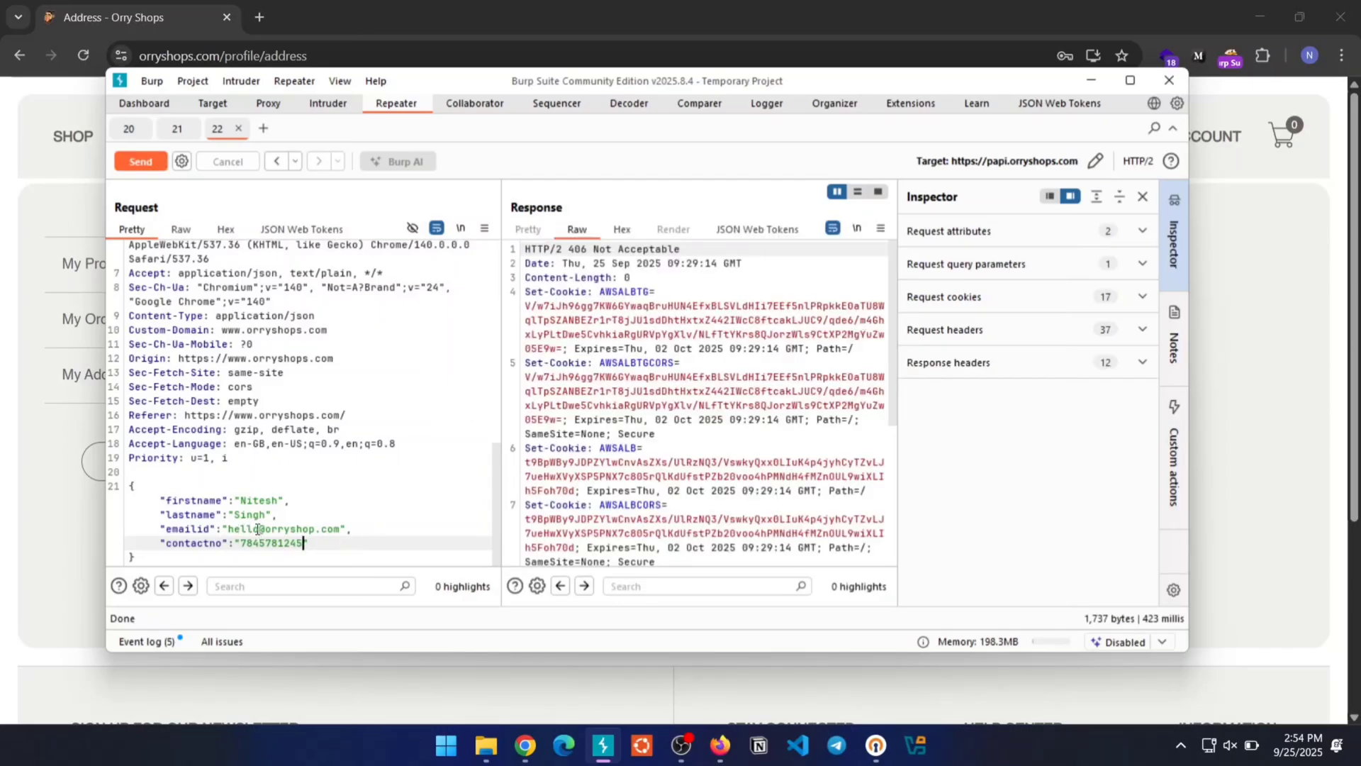
type("11545")
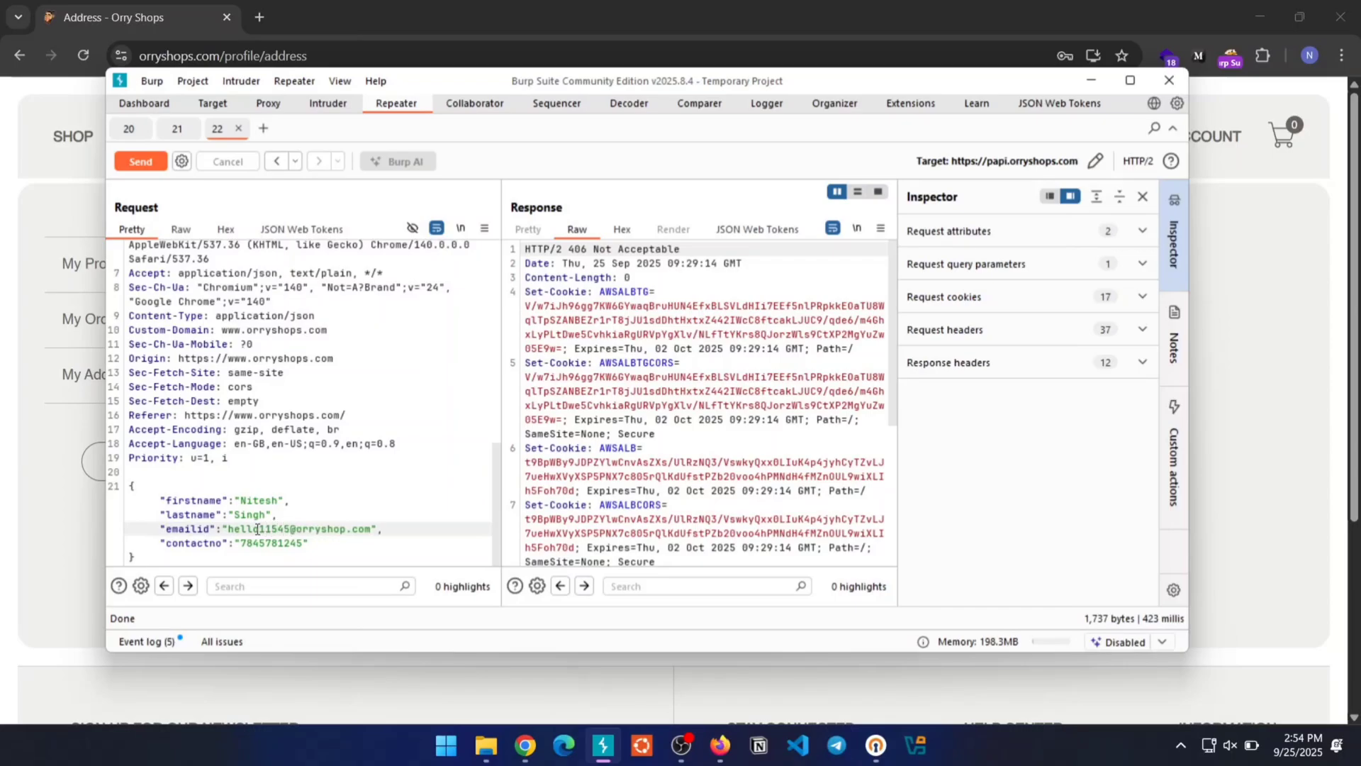
mouse_move(139, 162)
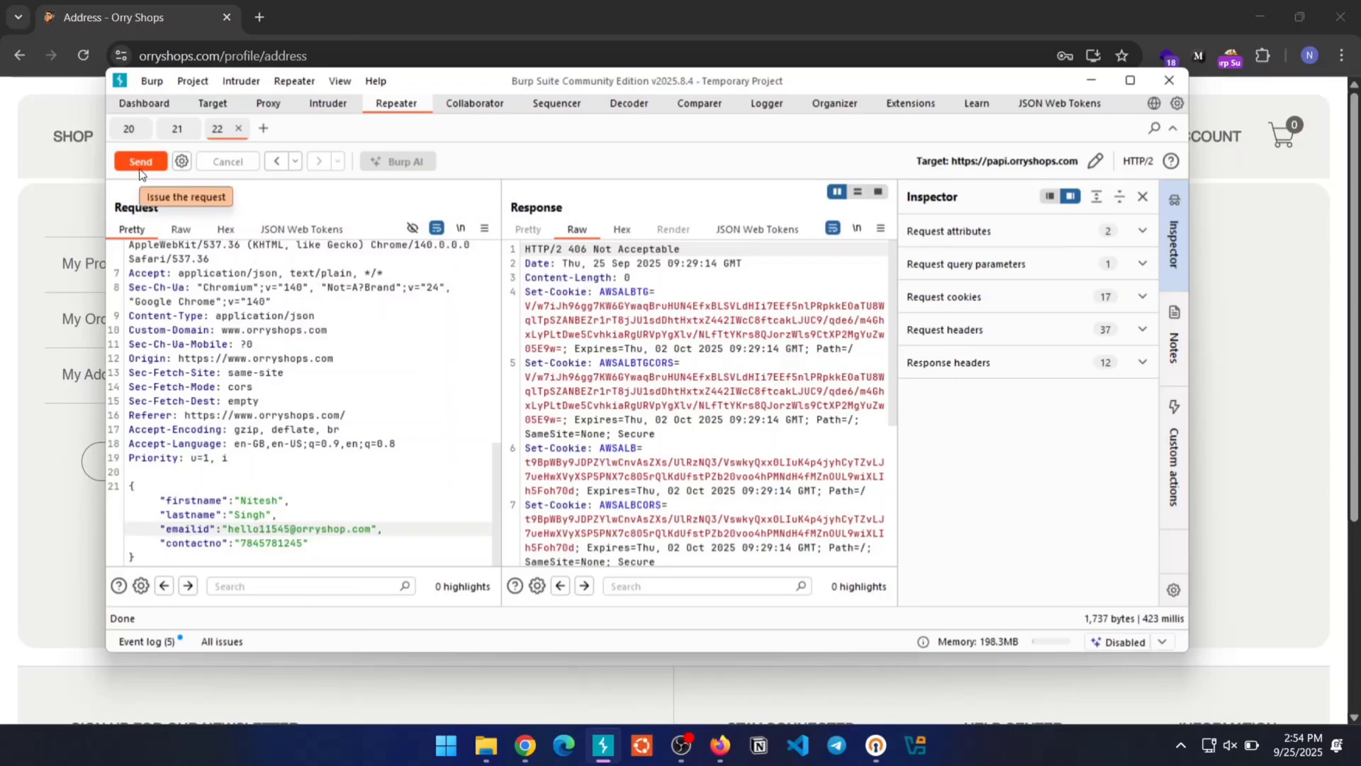
left_click(140, 162)
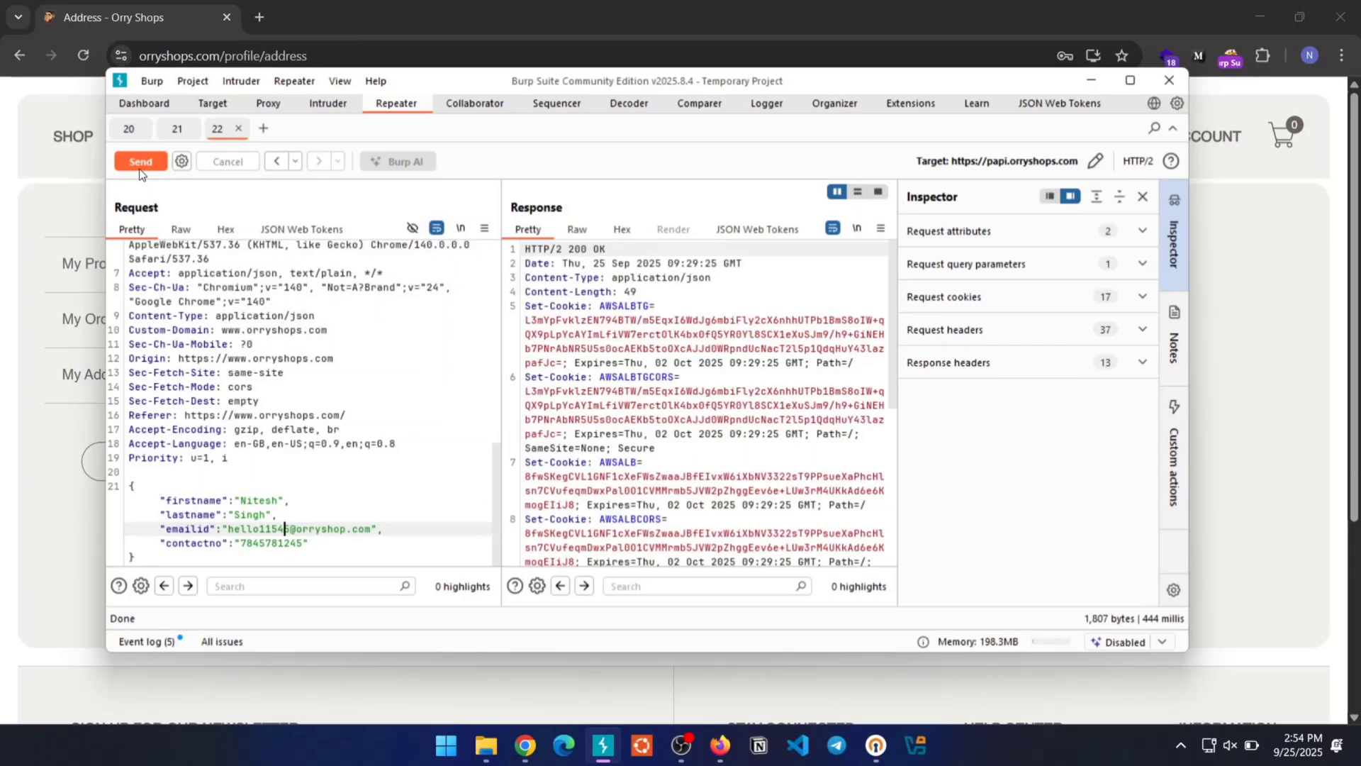
mouse_move(647, 302)
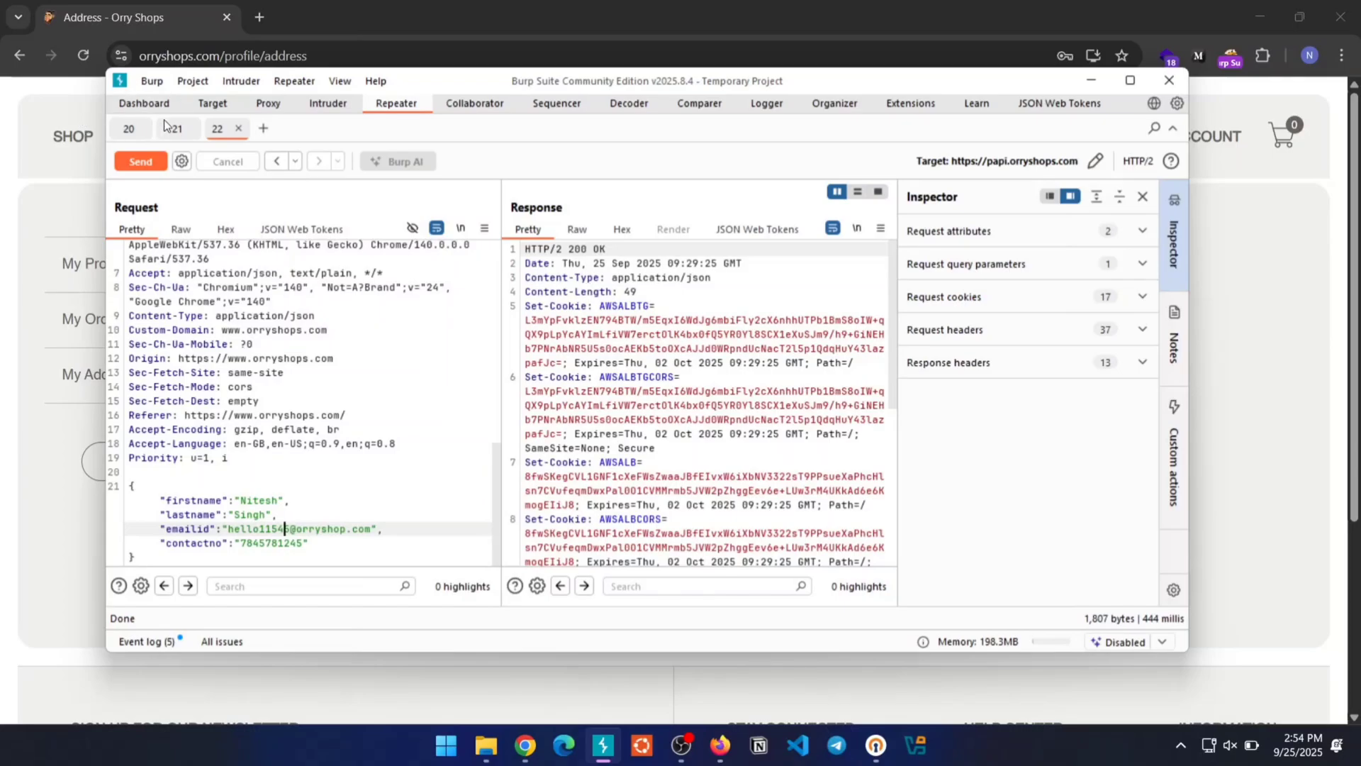
left_click(173, 128)
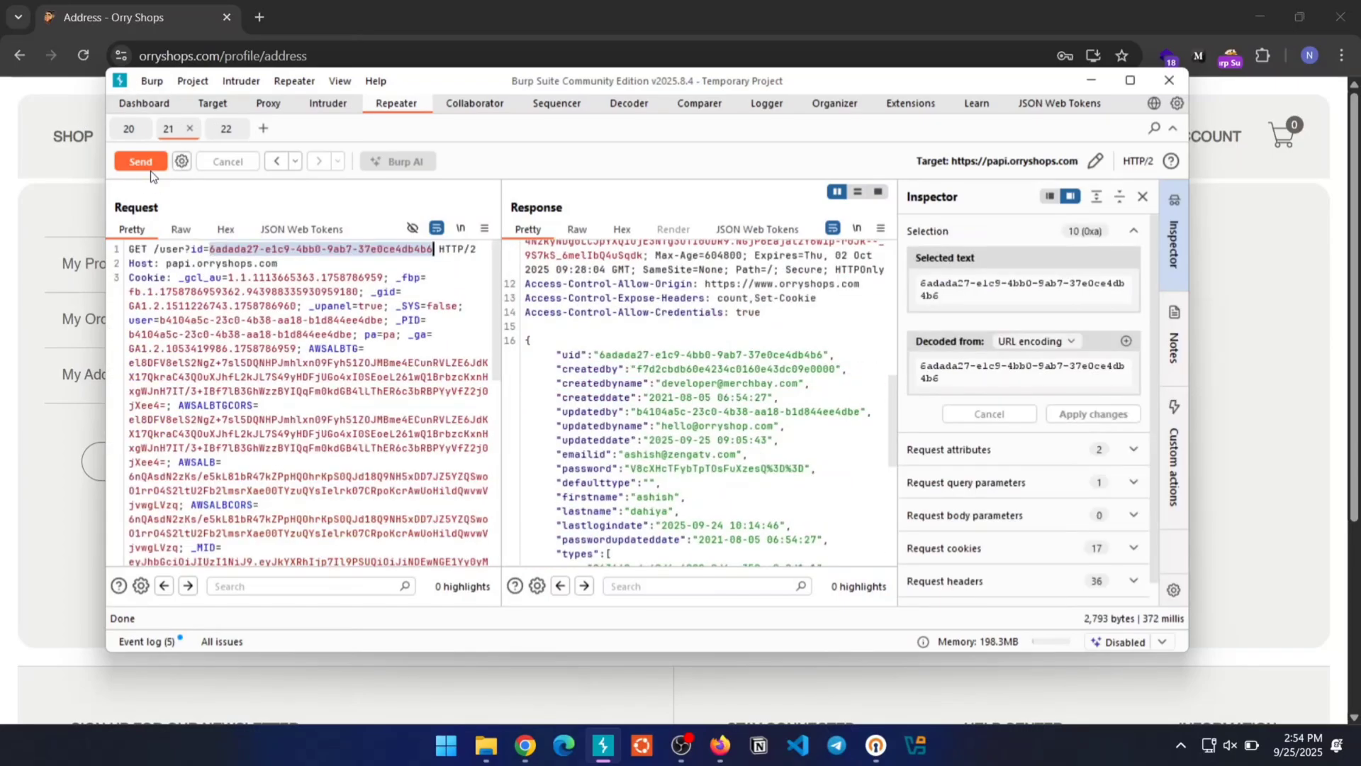
left_click(140, 162)
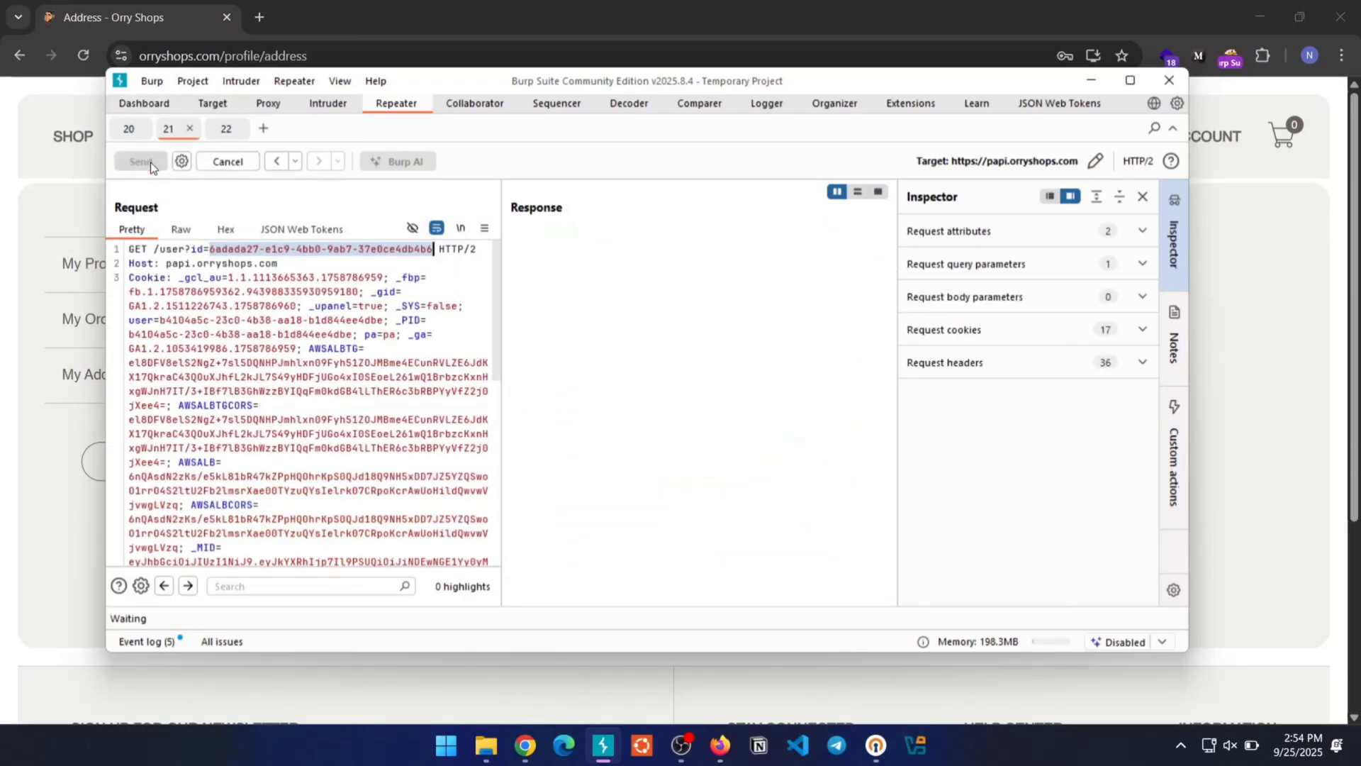
left_click(140, 162)
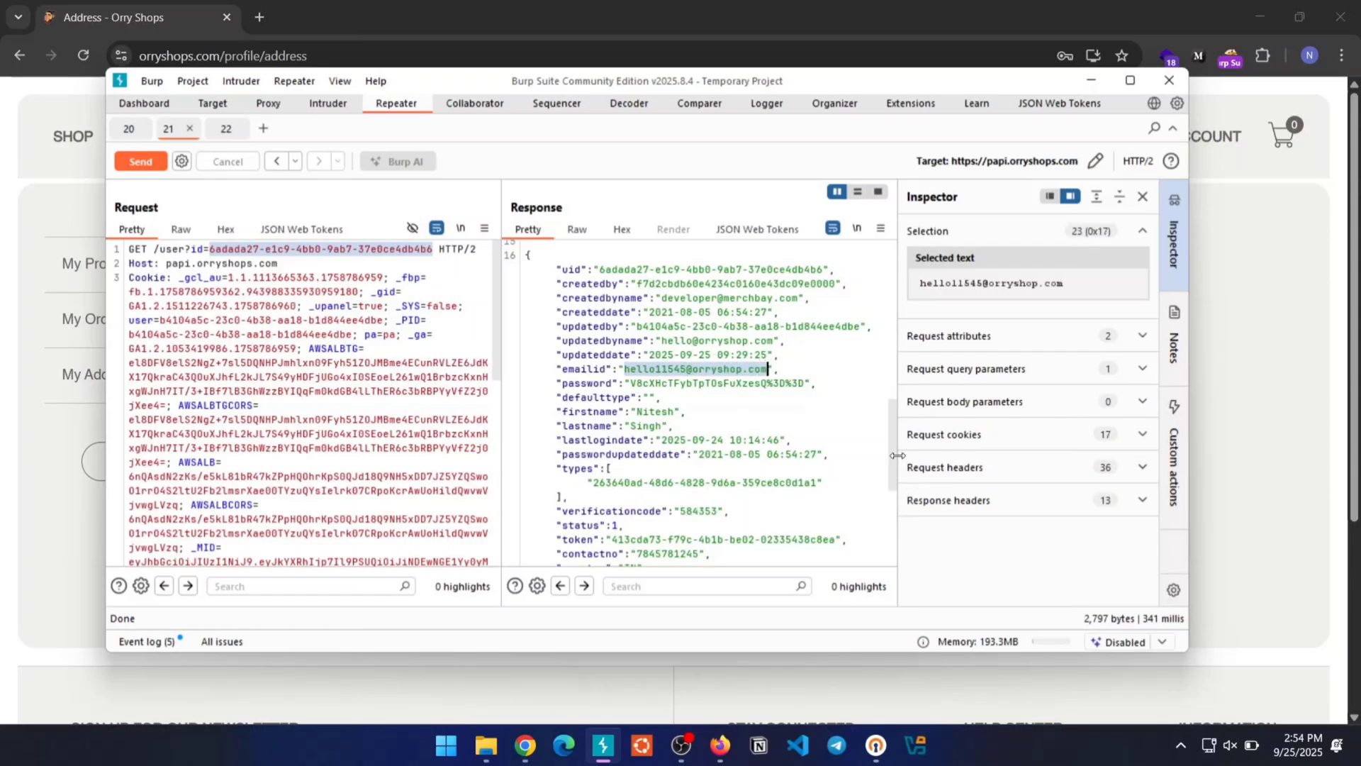
double_click(667, 553)
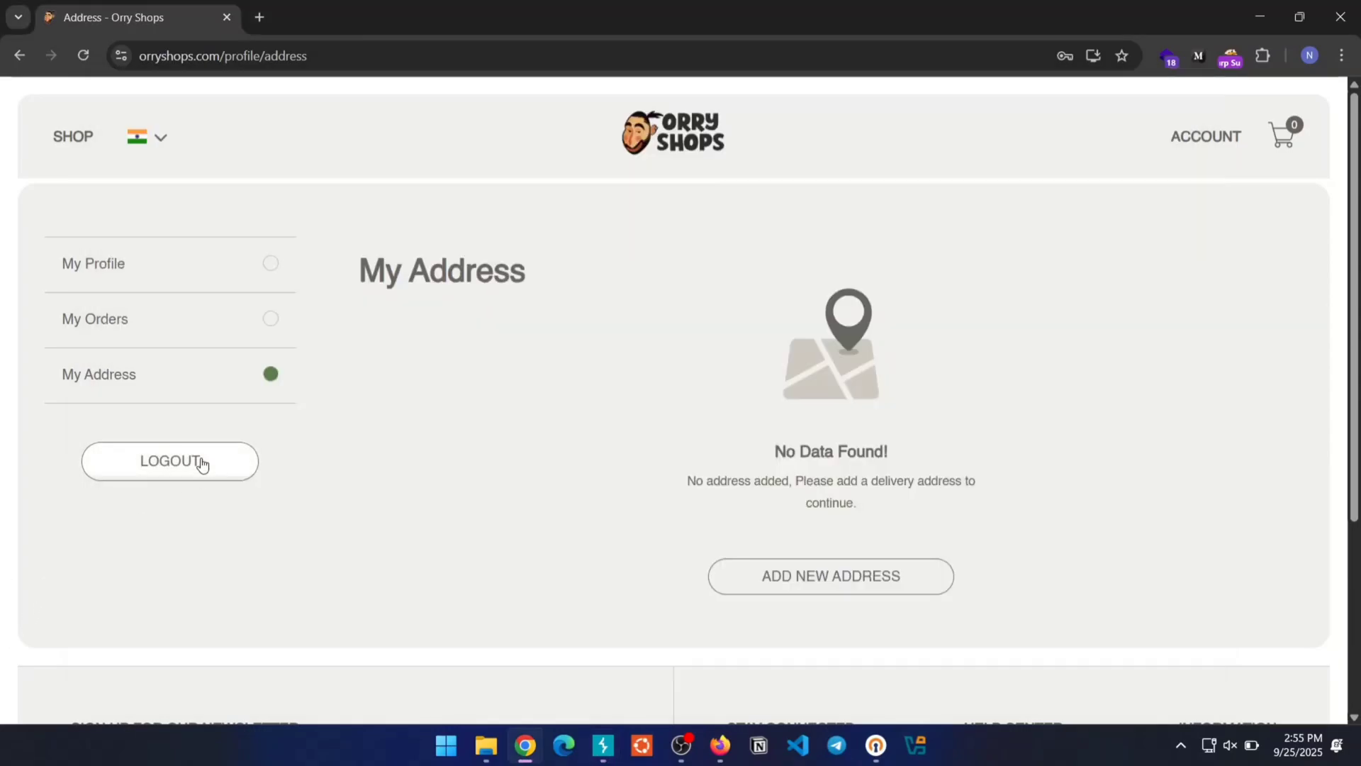
Log out of Orry Shops and open the ACCOUNT login page.
left_click(169, 461)
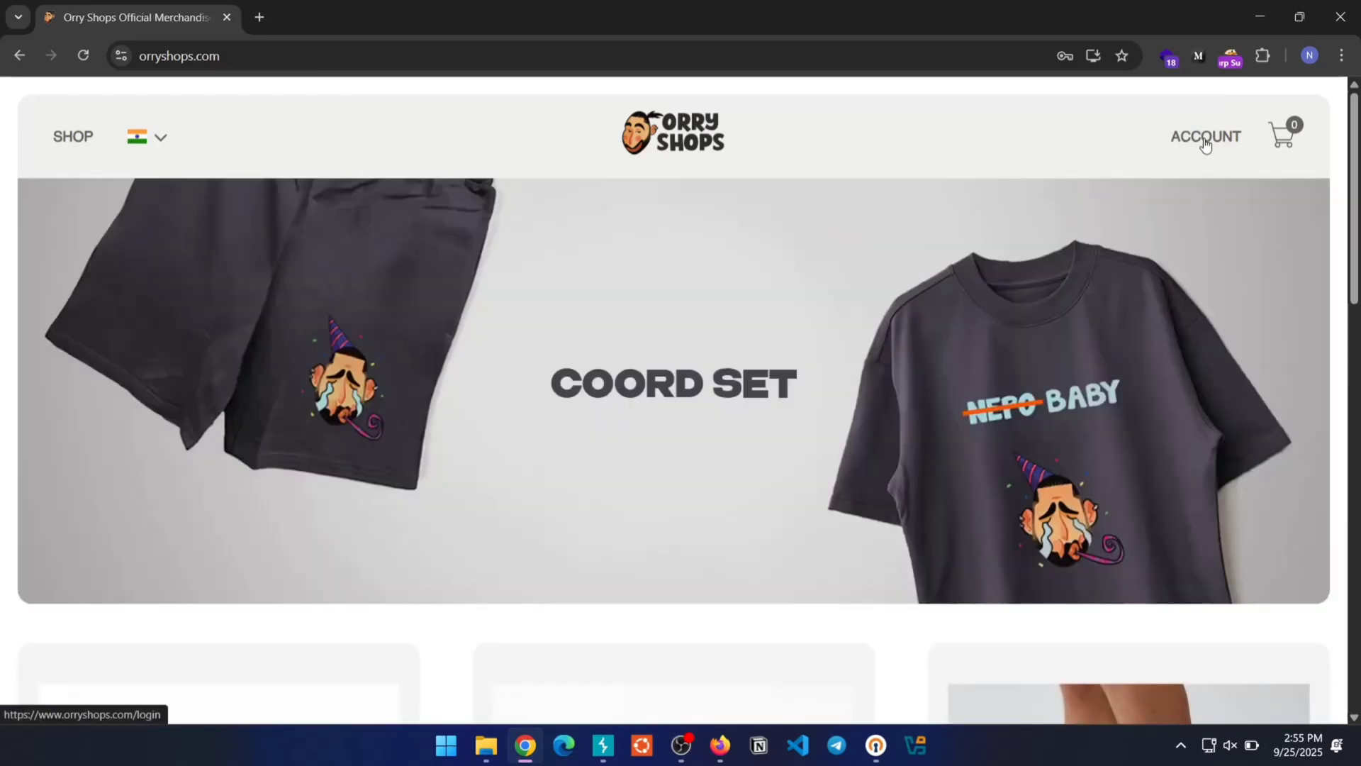
left_click(1205, 136)
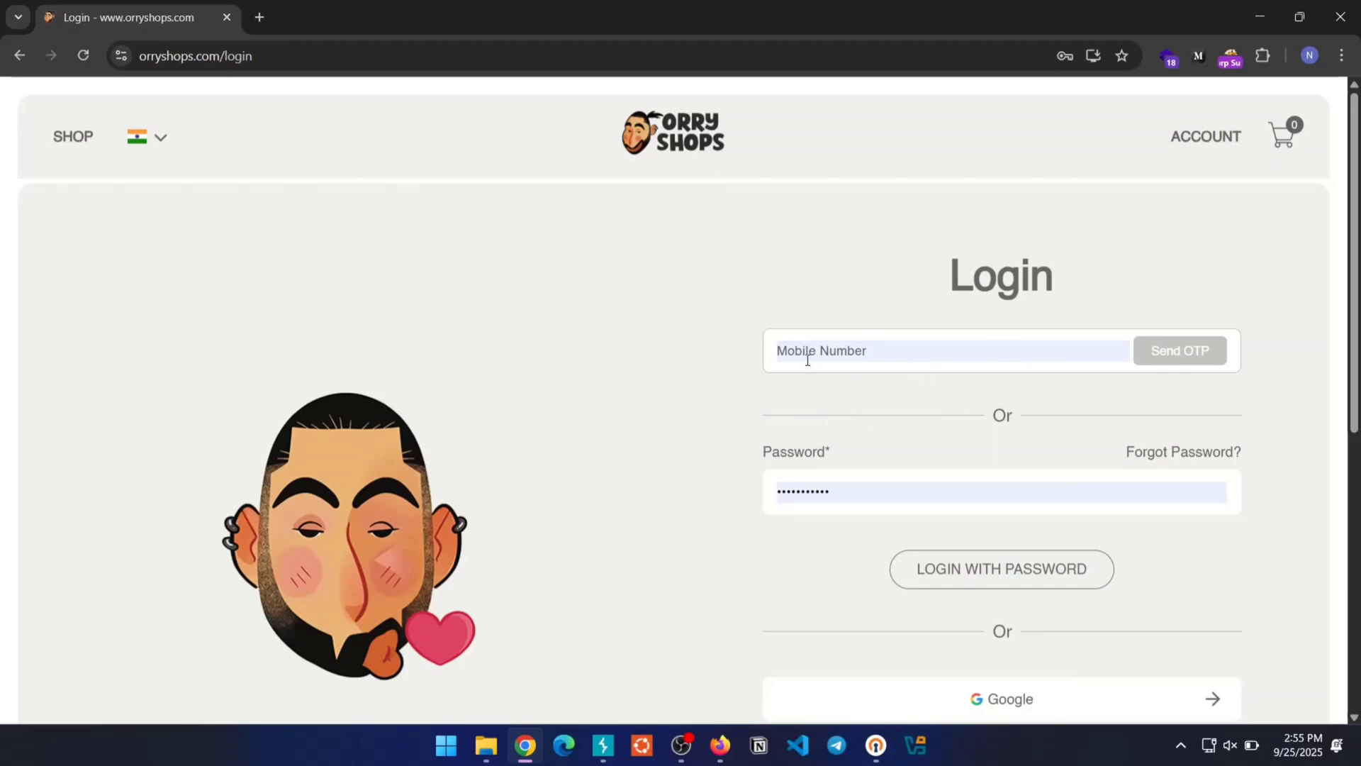
mouse_move(1146, 396)
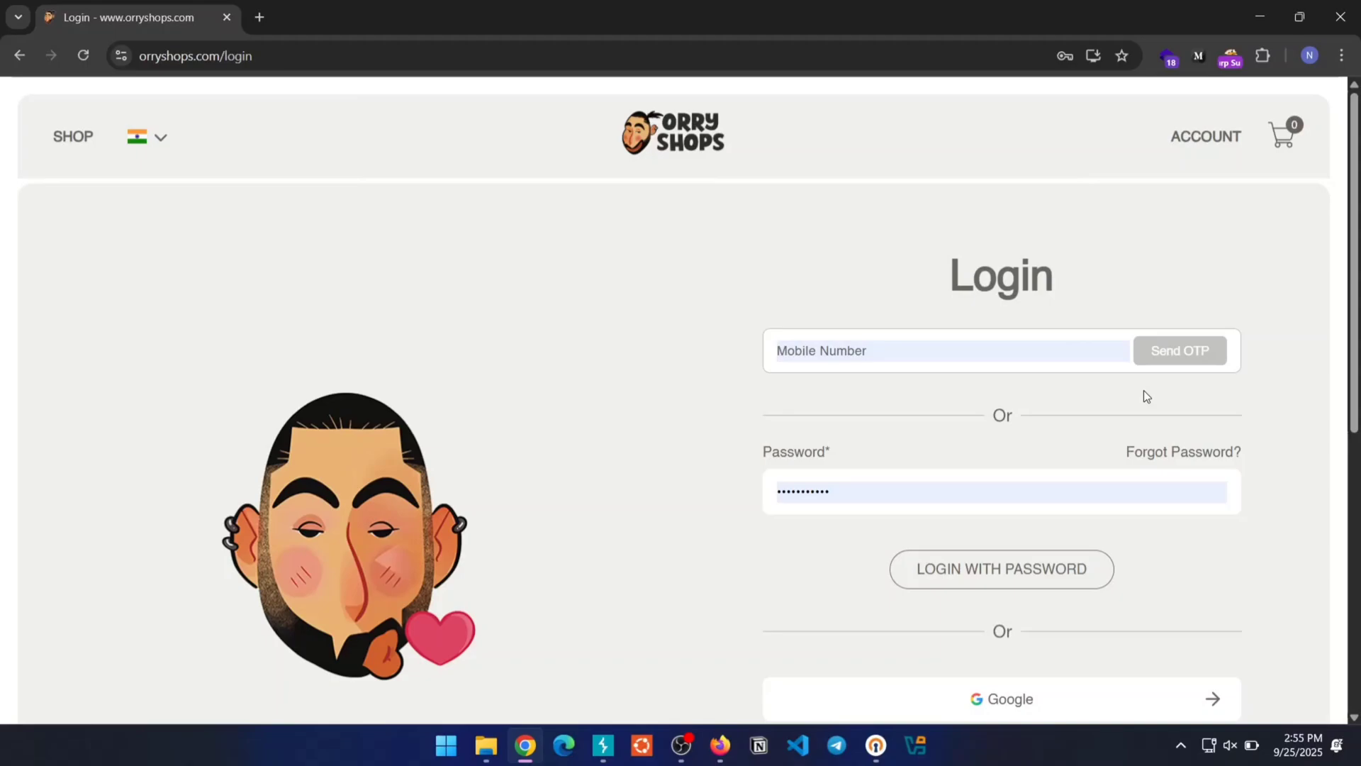
mouse_move(1177, 459)
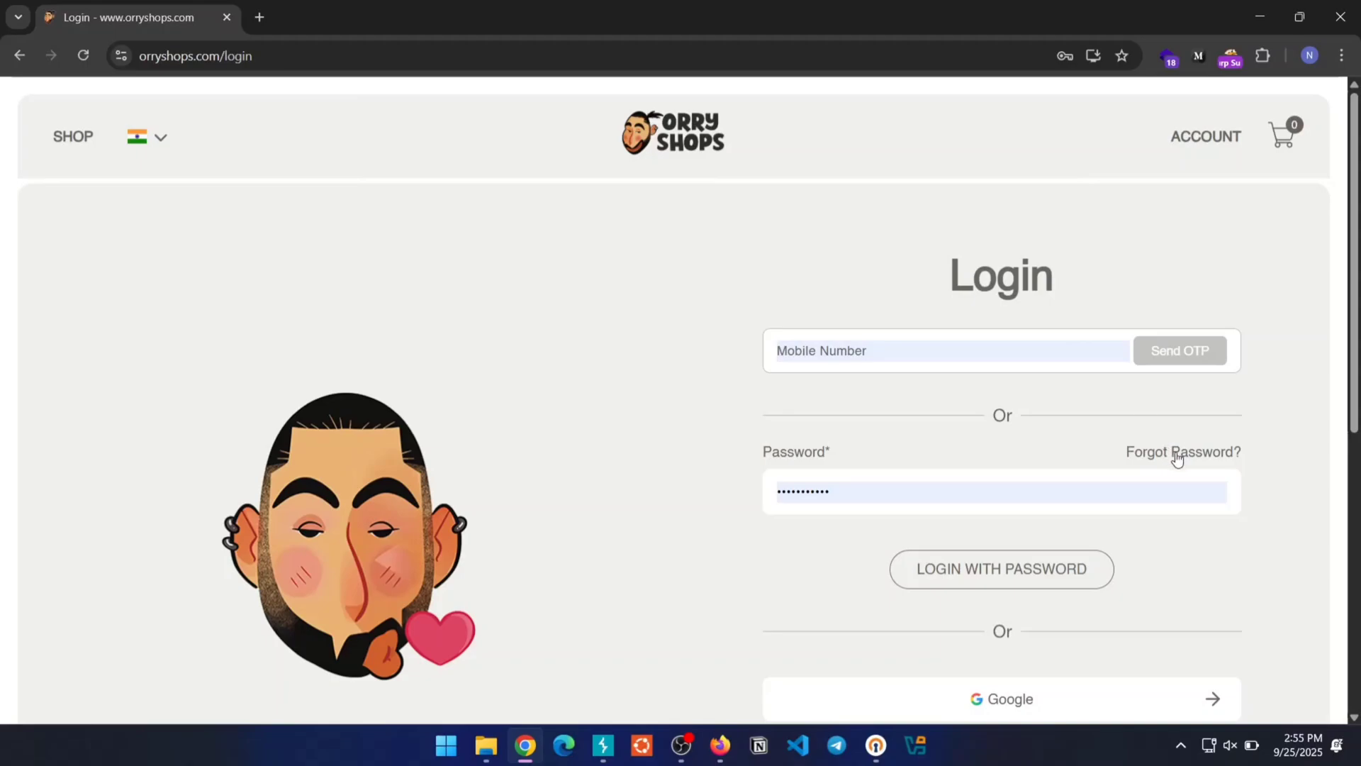